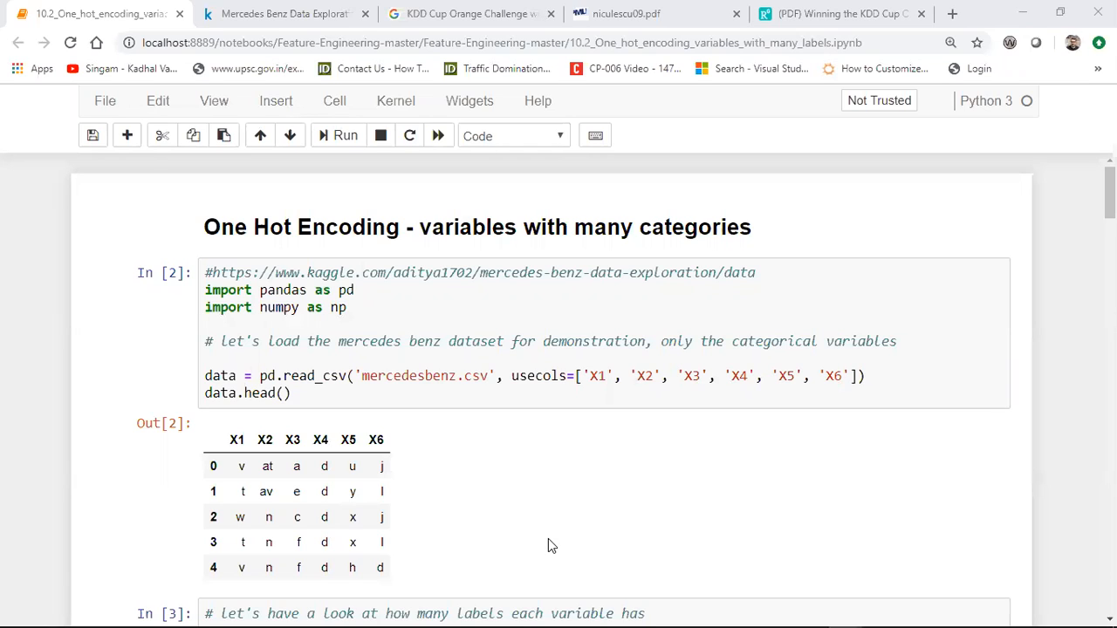
pyautogui.moveTo(680, 567)
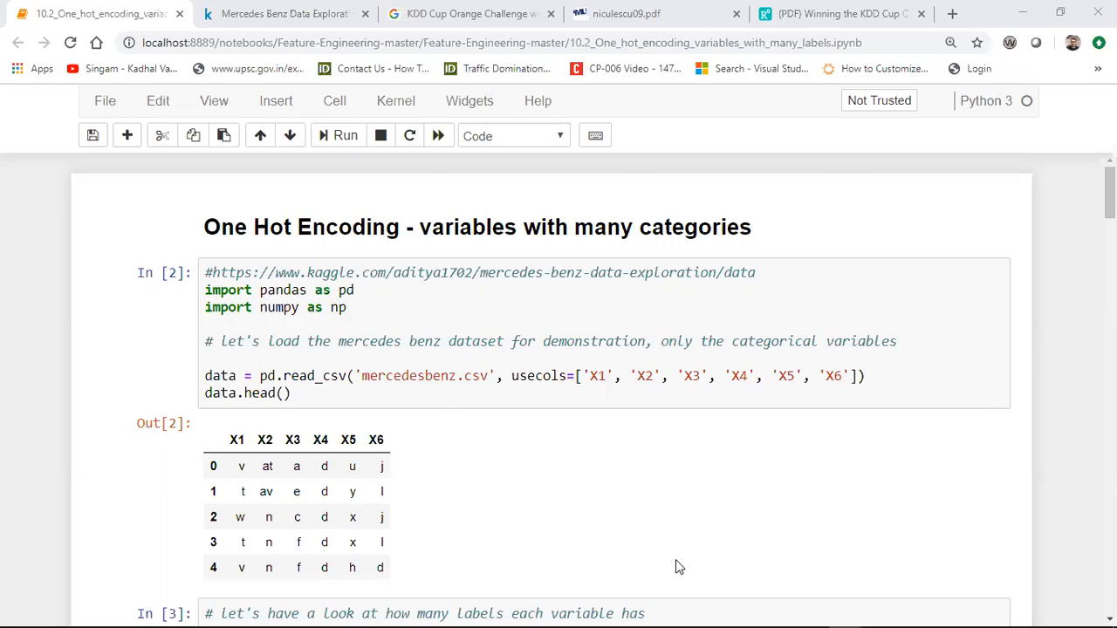
pyautogui.moveTo(340, 80)
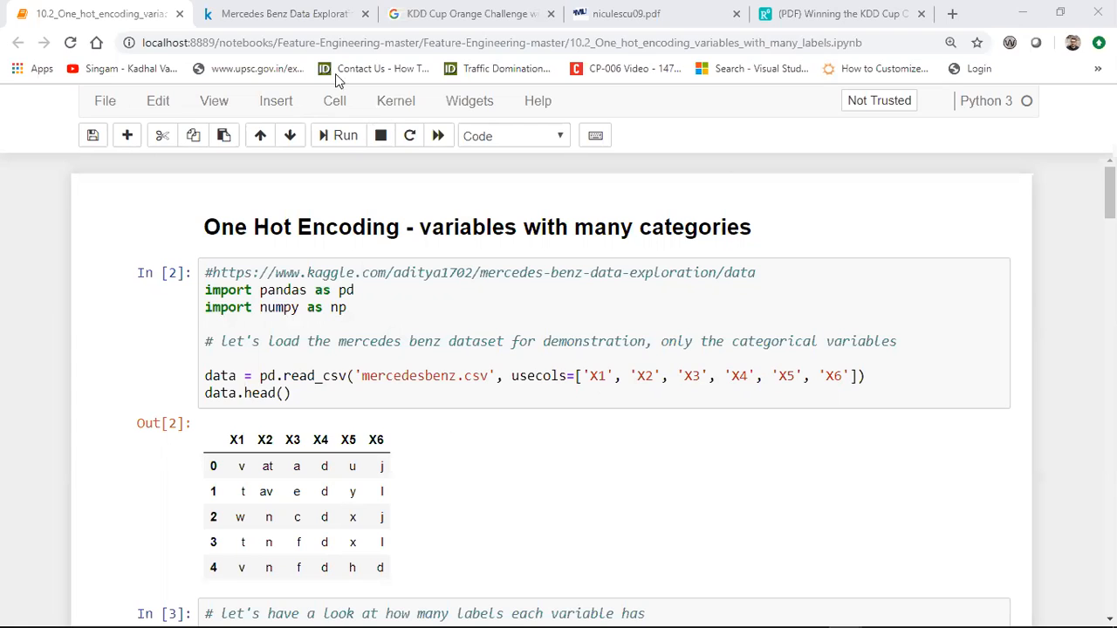
# Open the Kaggle Mercedes-Benz data exploration page linked in the first code cell.
pyautogui.click(284, 13)
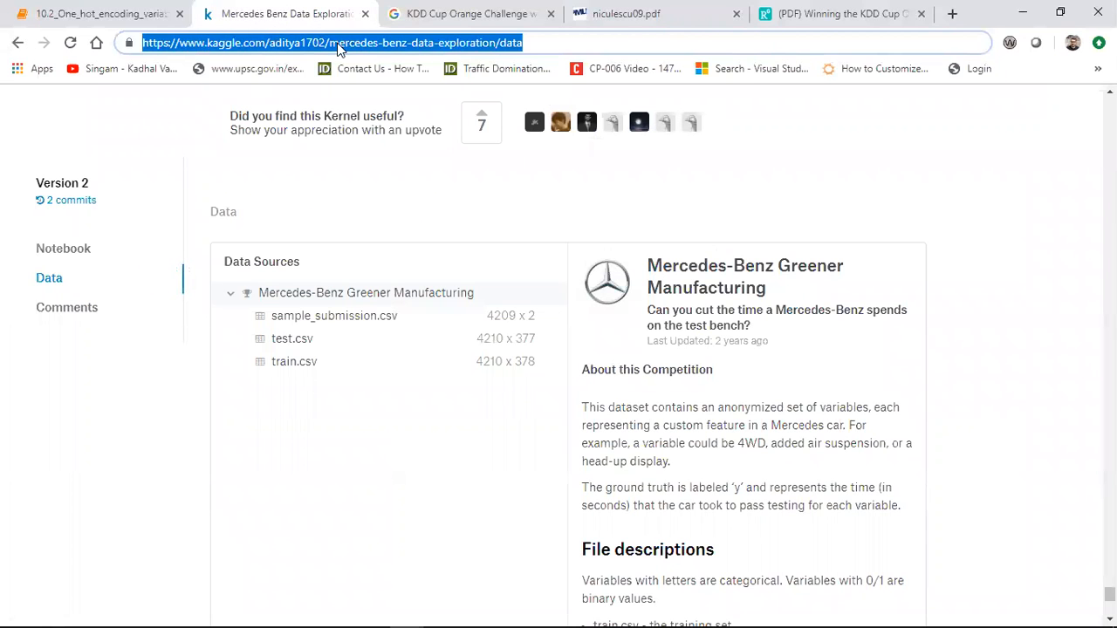
pyautogui.moveTo(124, 296)
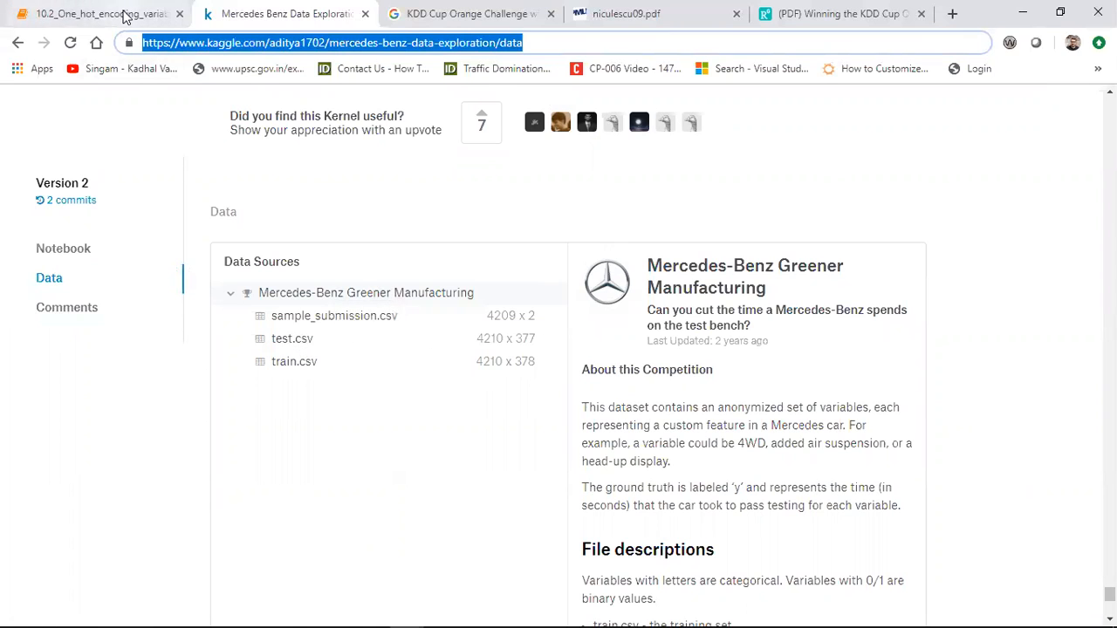
# Return to the notebook, highlight the six usecols X1–X6, and review their label counts (X1 27, X2 44, X3 7).
pyautogui.click(96, 13)
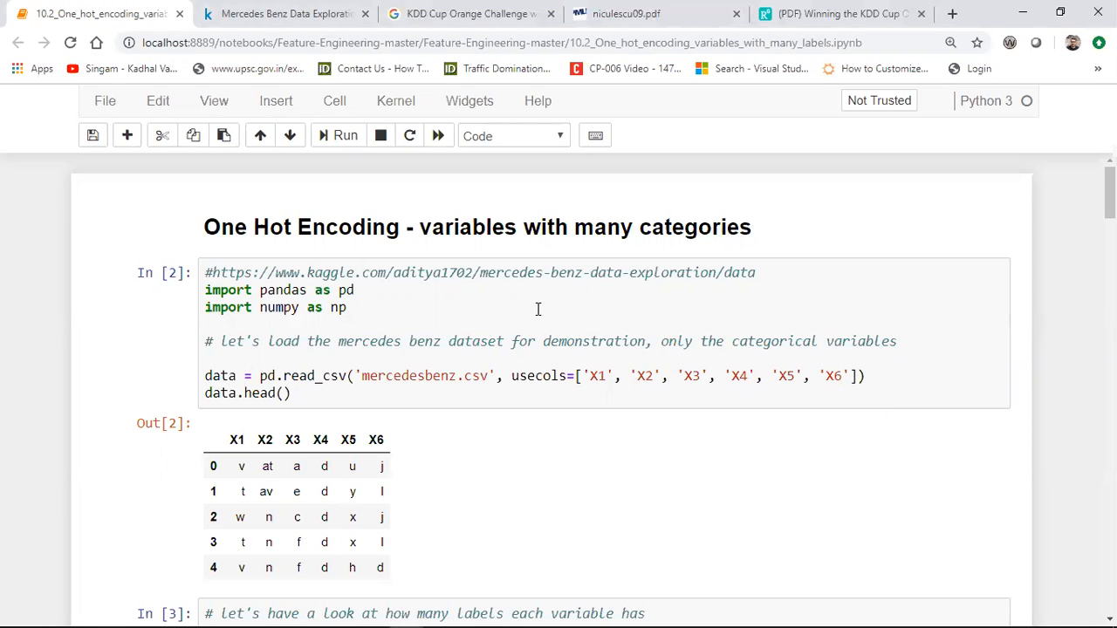
pyautogui.moveTo(455, 390)
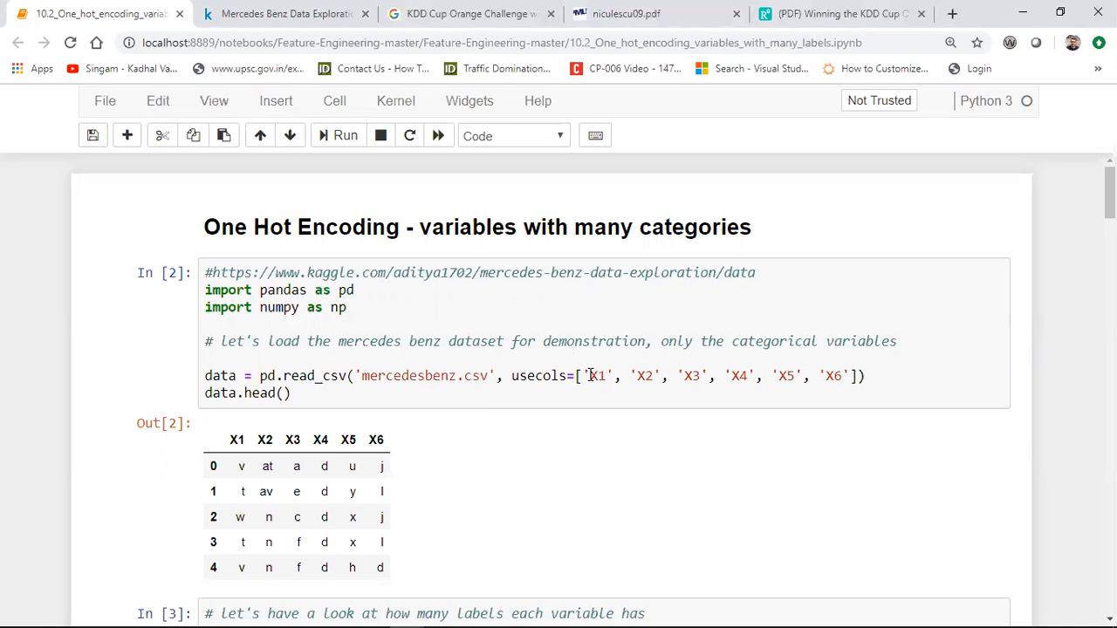
pyautogui.moveTo(589, 375); pyautogui.dragTo(756, 375)
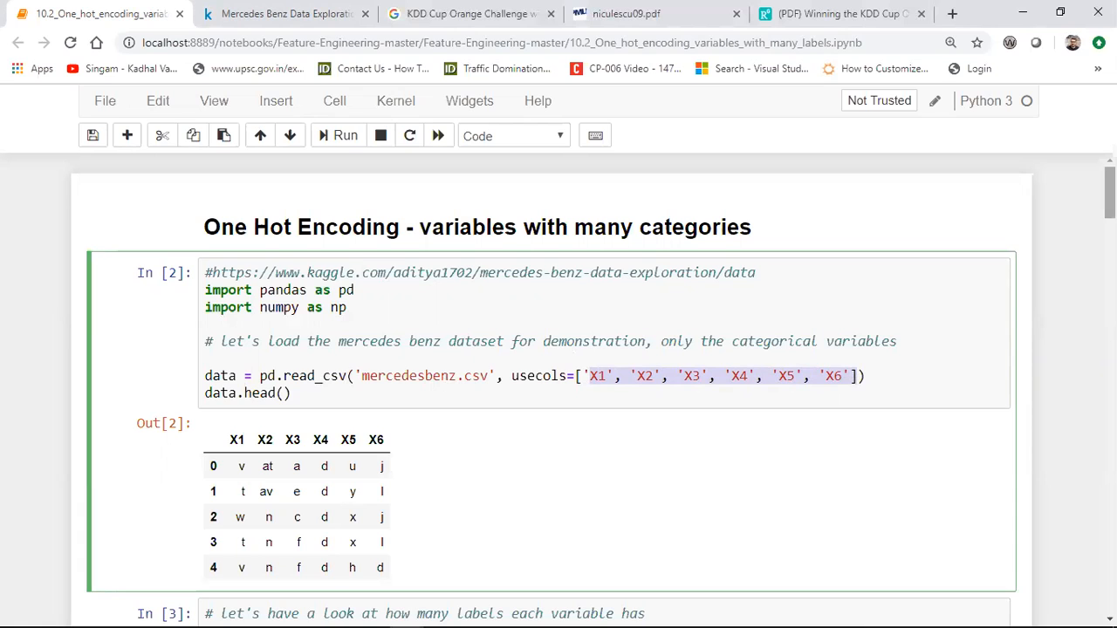
pyautogui.scroll(-3)
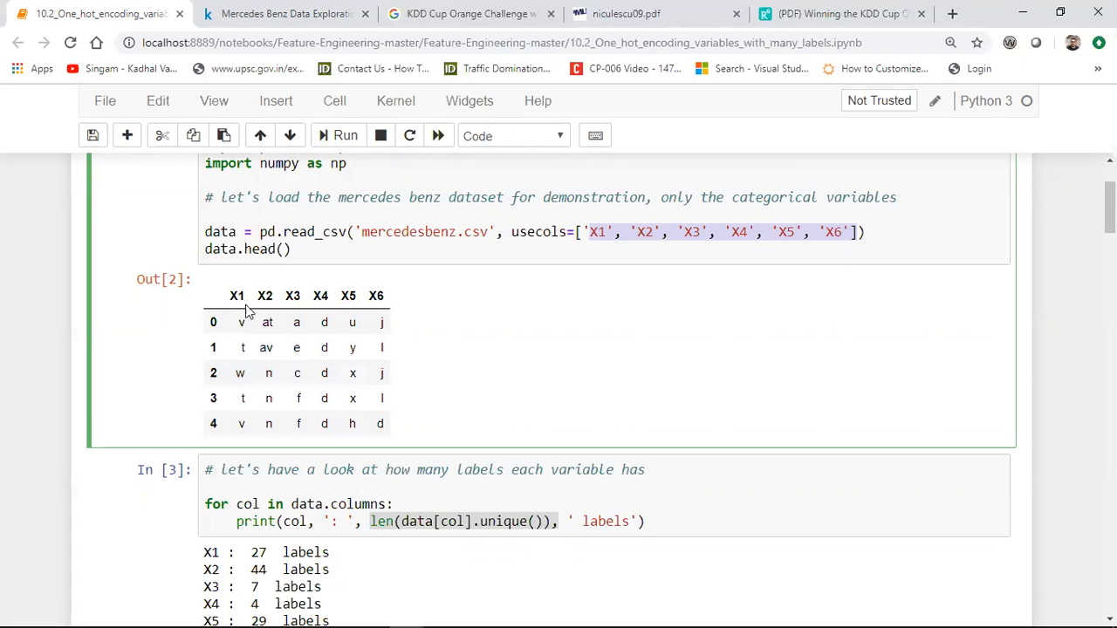
pyautogui.moveTo(404, 317)
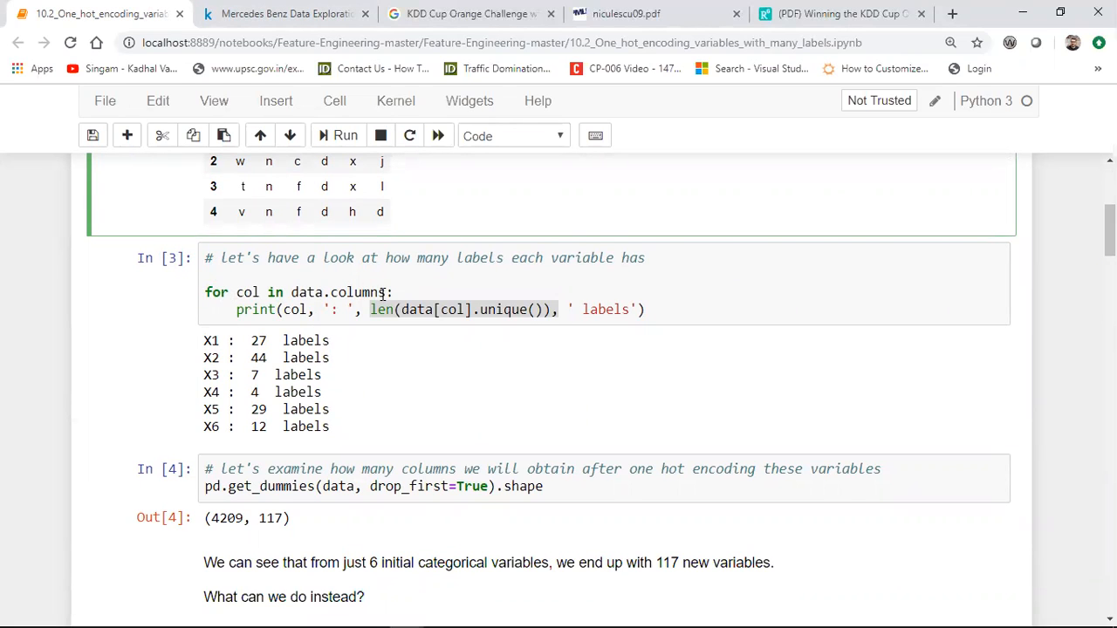
pyautogui.moveTo(268, 312)
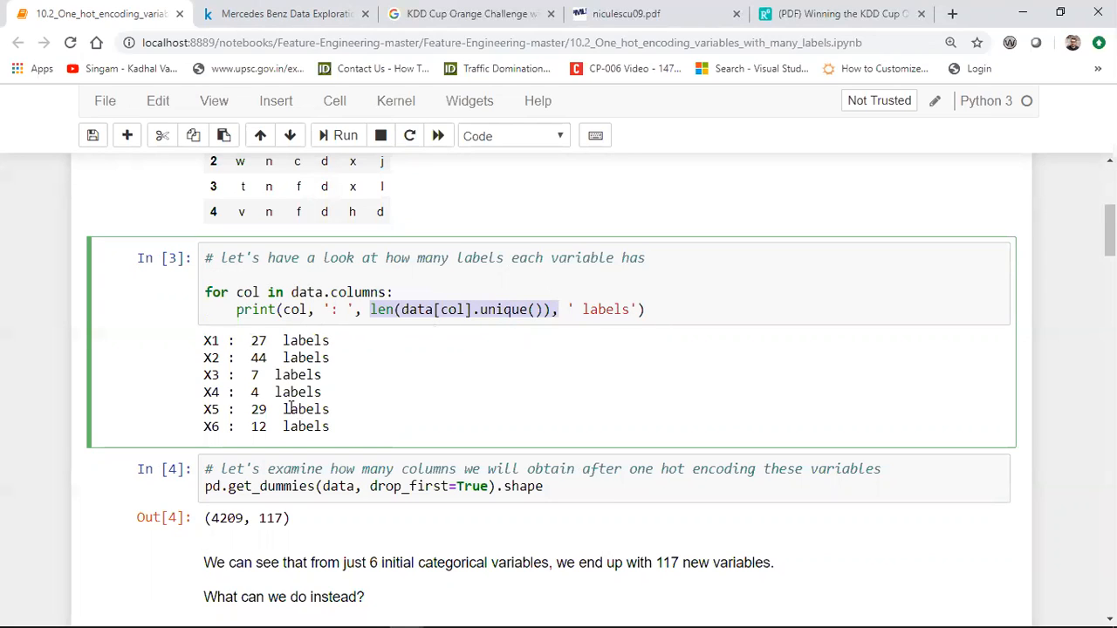
pyautogui.moveTo(207, 340)
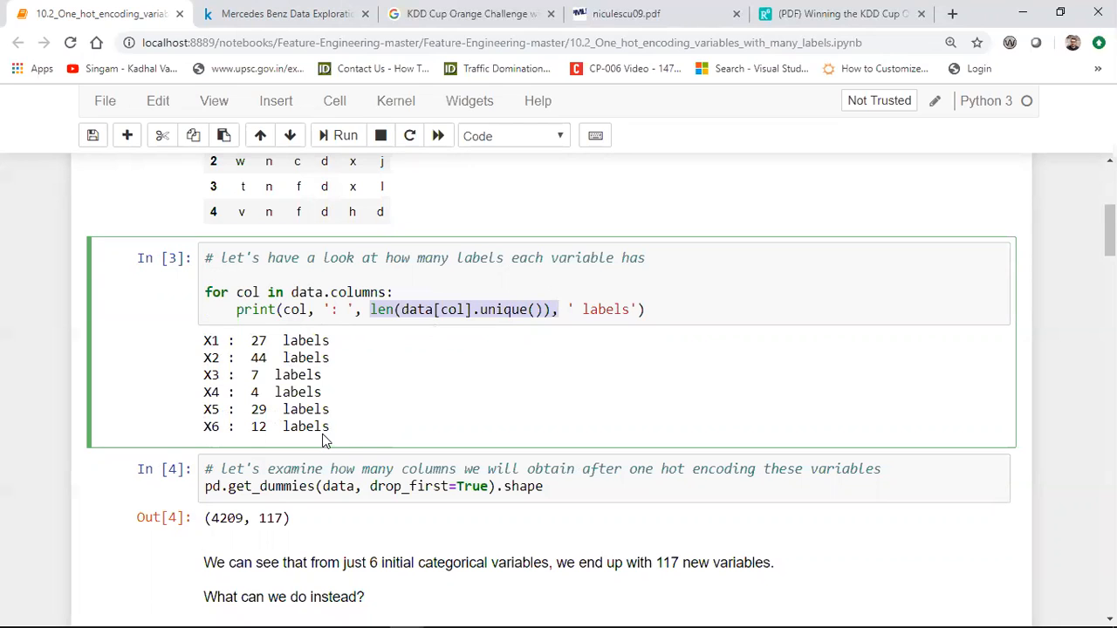
pyautogui.moveTo(548, 331)
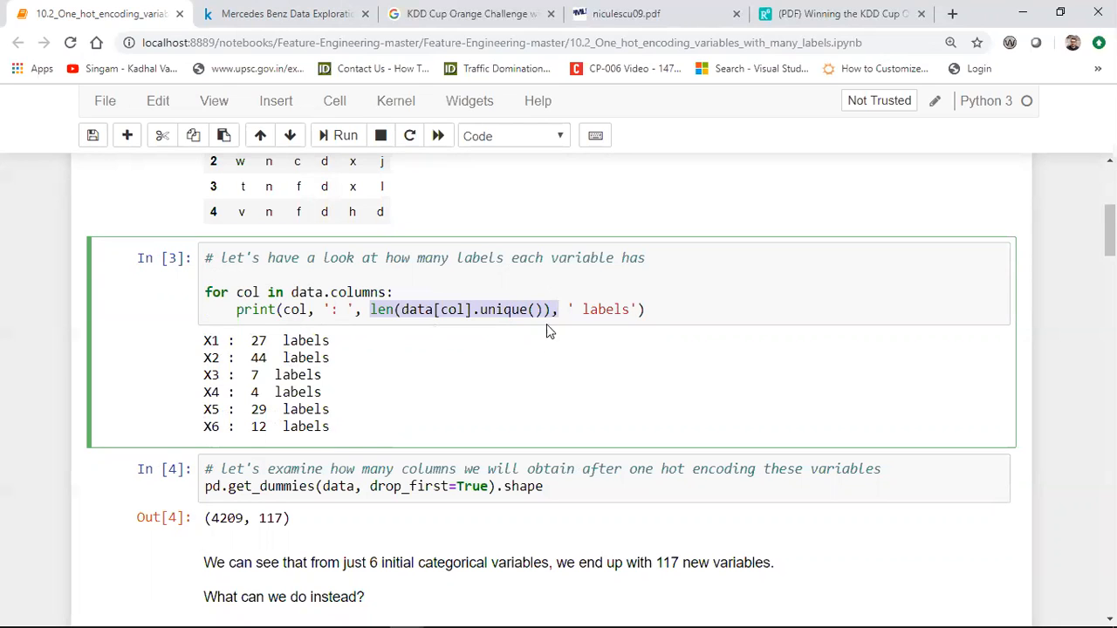
pyautogui.scroll(-3)
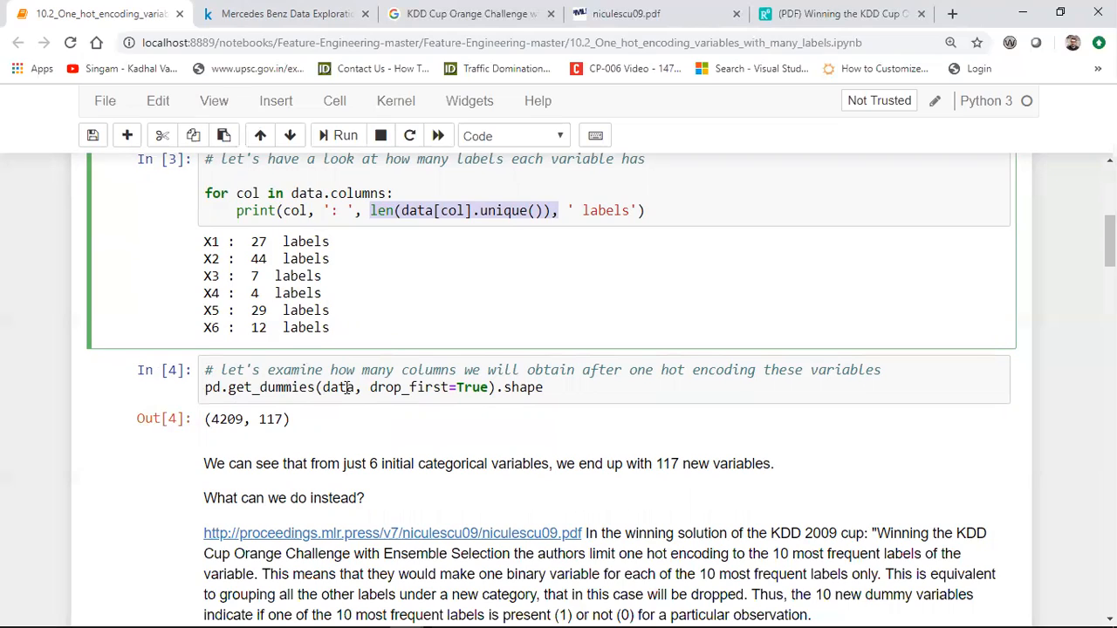
pyautogui.moveTo(392, 393)
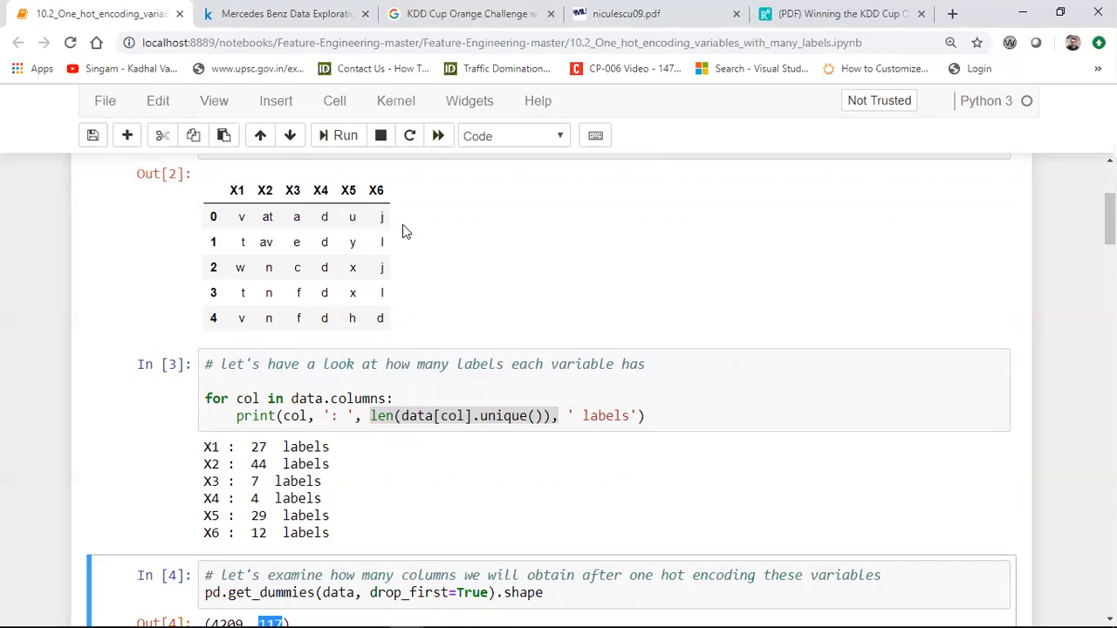
pyautogui.moveTo(415, 234)
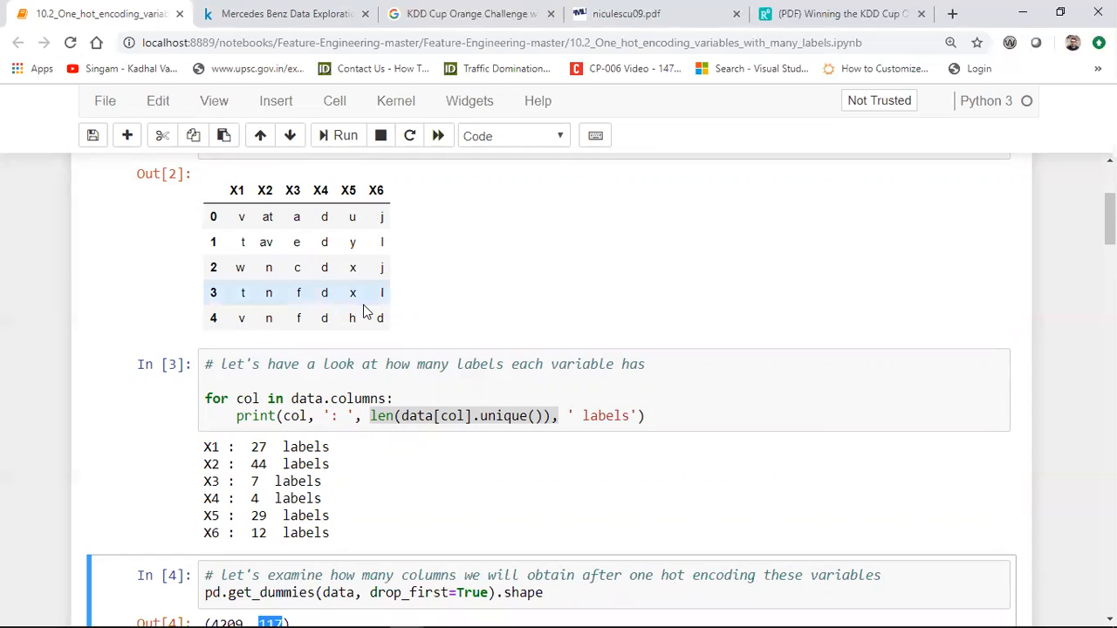
pyautogui.moveTo(1039, 250)
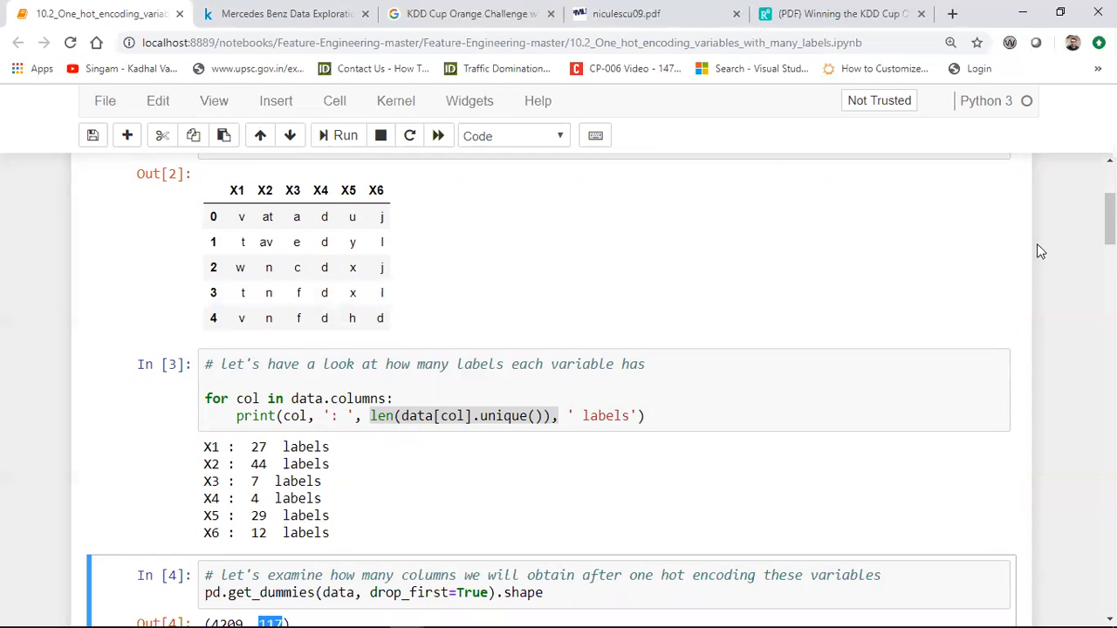
pyautogui.scroll(-3)
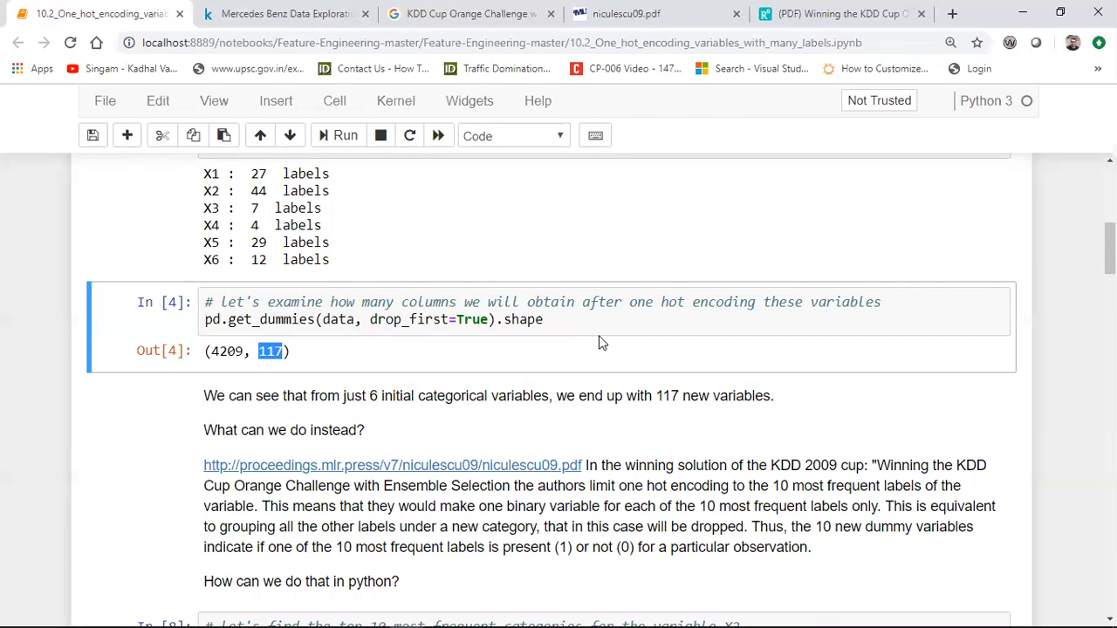
pyautogui.moveTo(660, 443)
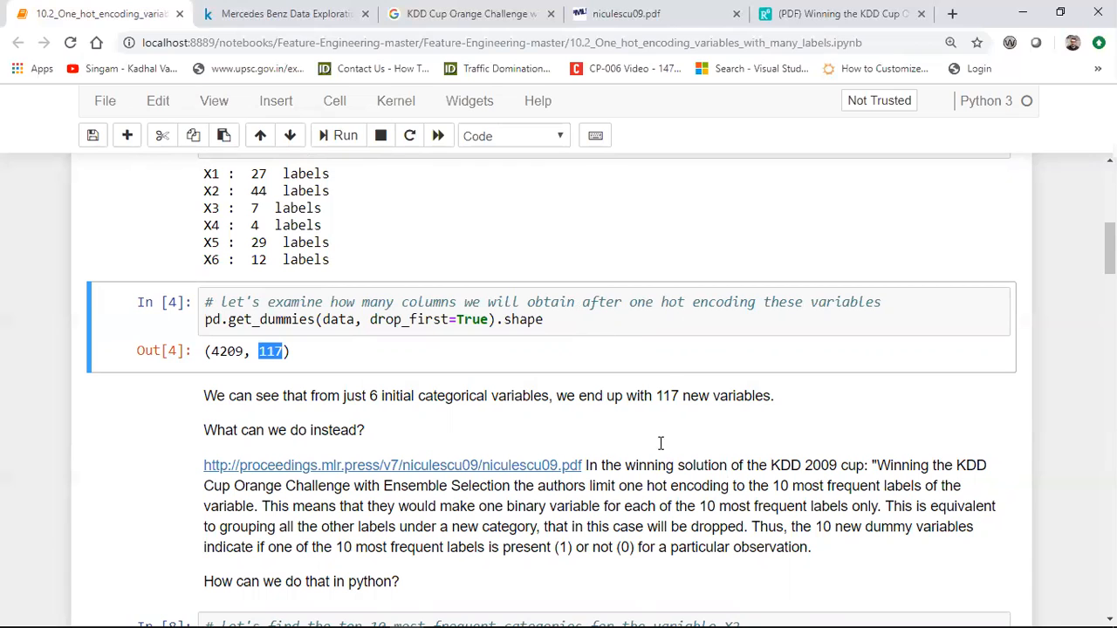
# Open the KDD Cup 2009 winning-solution paper (niculescu09.pdf) from the markdown link.
pyautogui.scroll(-3)
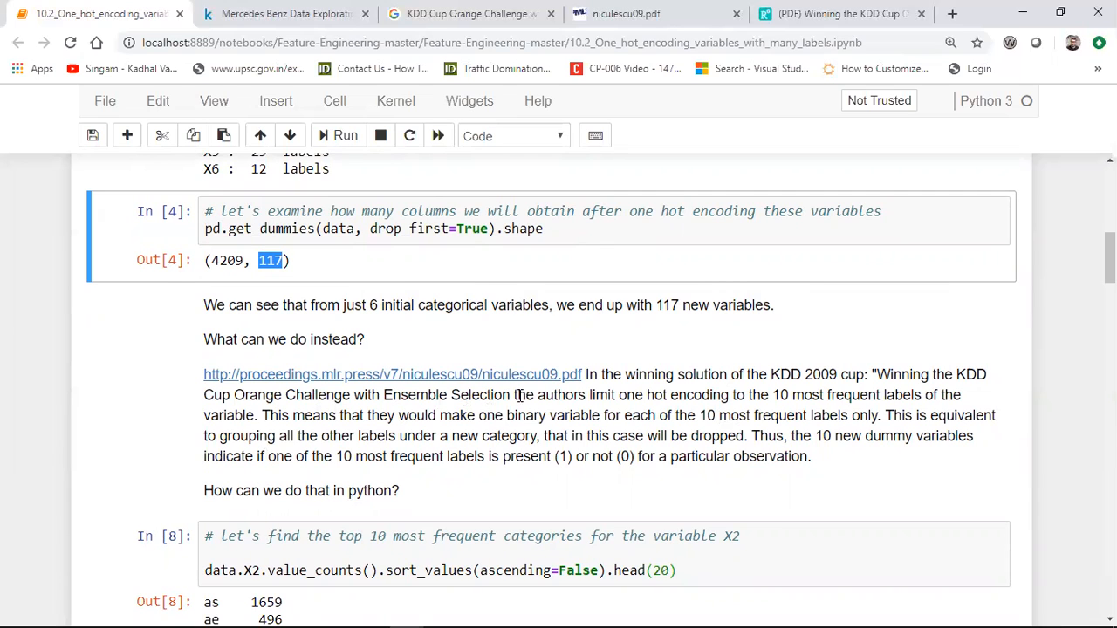
pyautogui.click(393, 375)
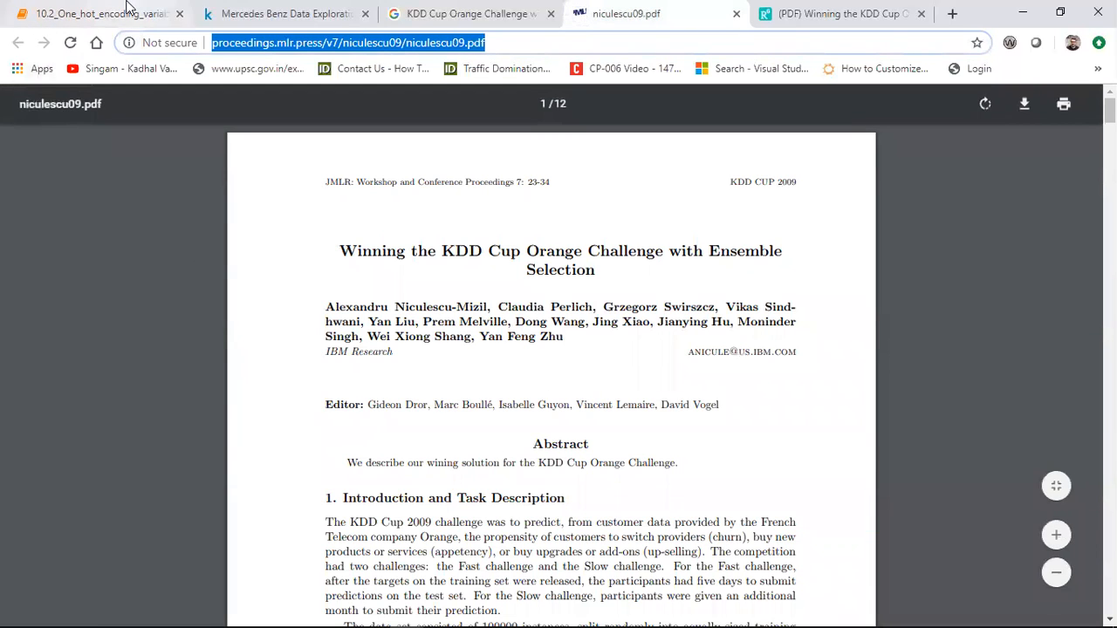
pyautogui.click(100, 13)
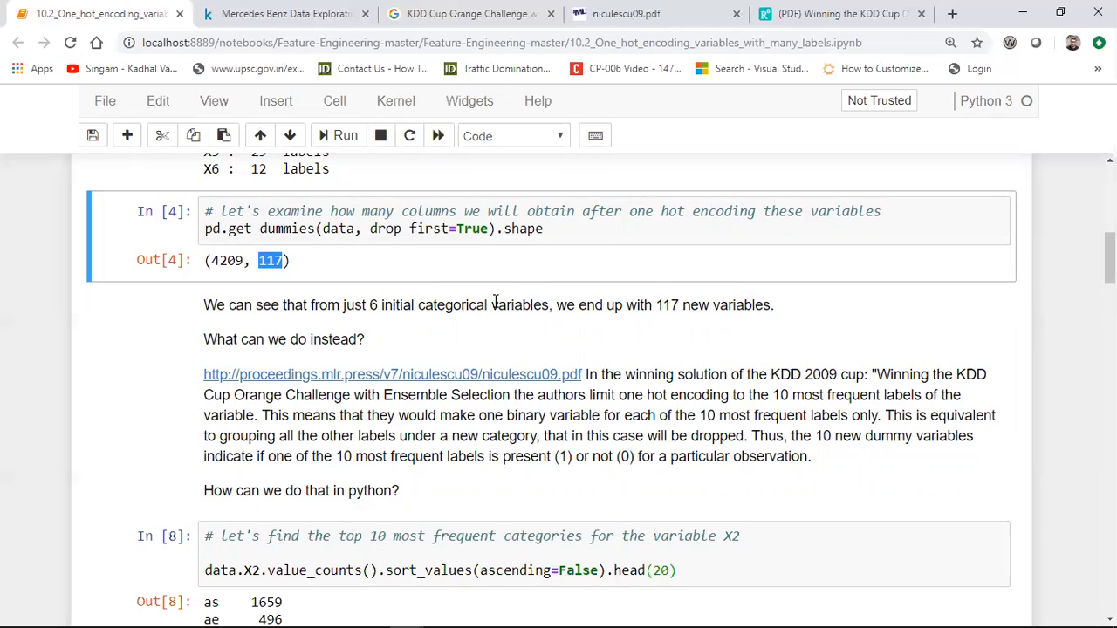
pyautogui.moveTo(750, 416)
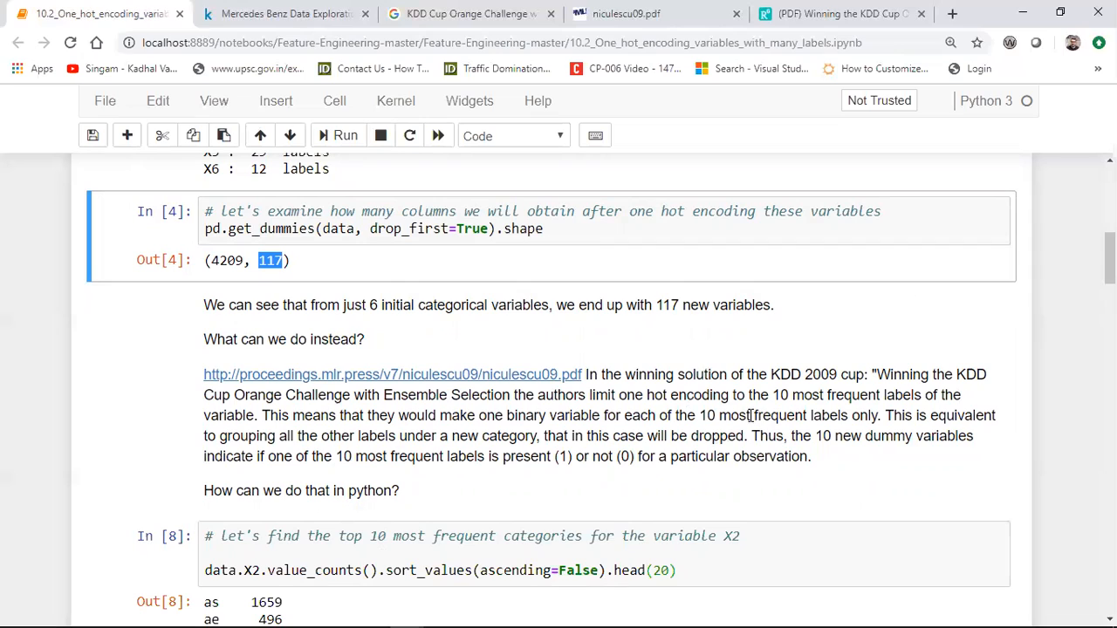
pyautogui.moveTo(747, 416)
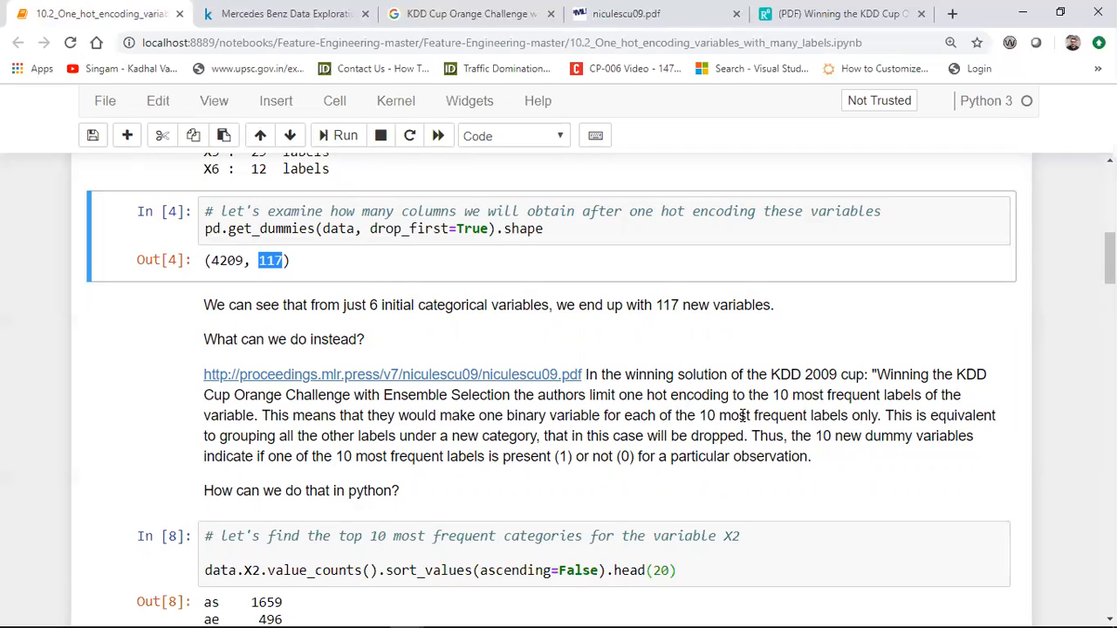
pyautogui.moveTo(613, 400)
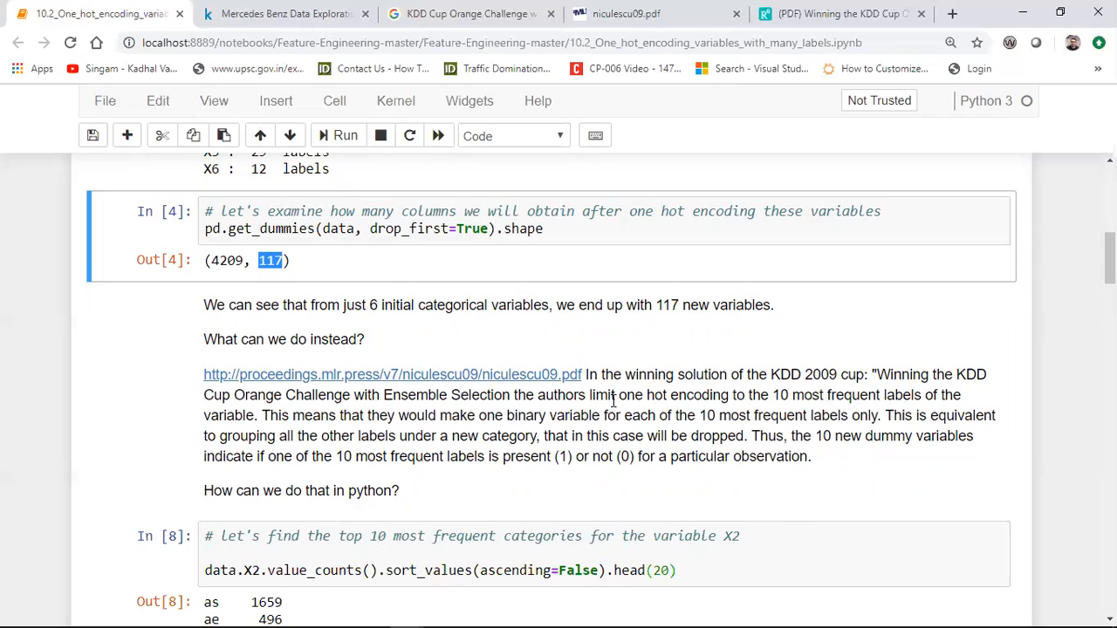
pyautogui.moveTo(794, 410)
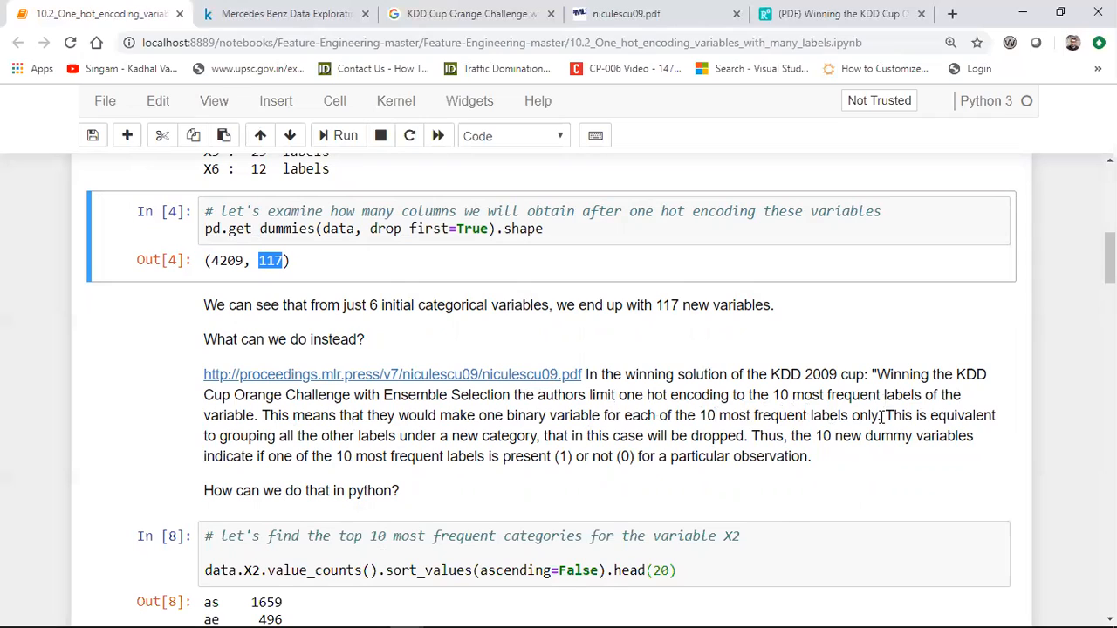
pyautogui.moveTo(379, 452)
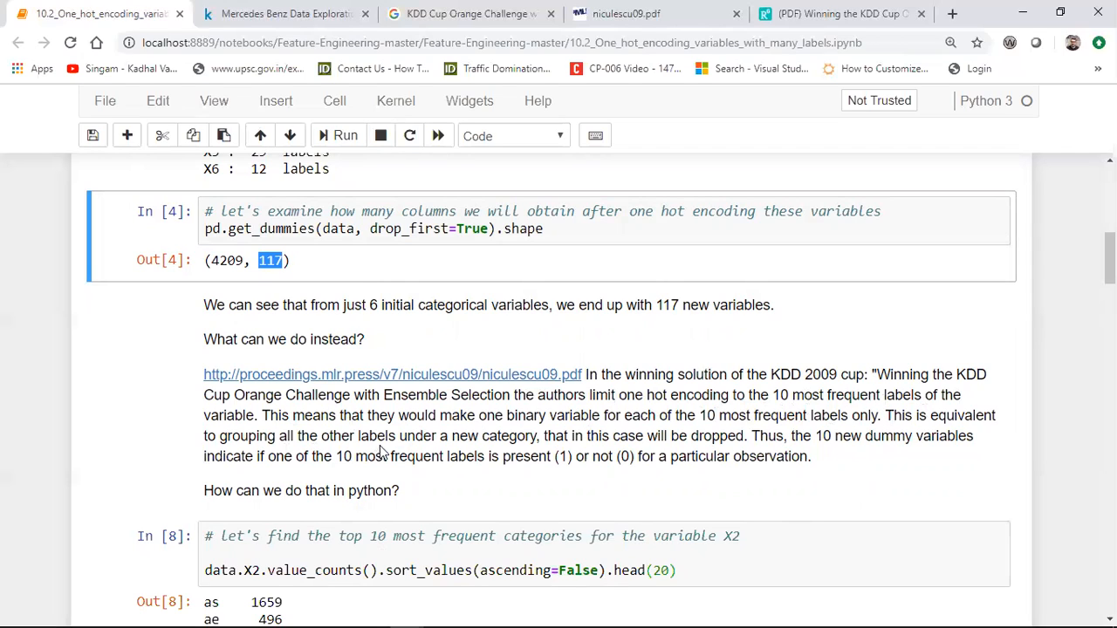
pyautogui.moveTo(526, 448)
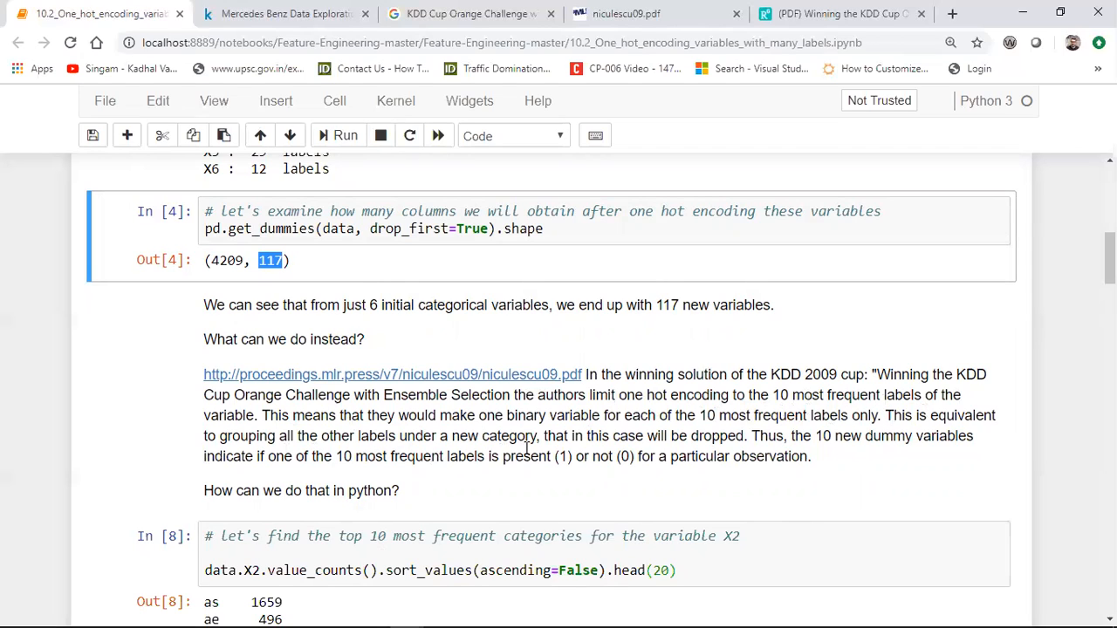
pyautogui.moveTo(671, 451)
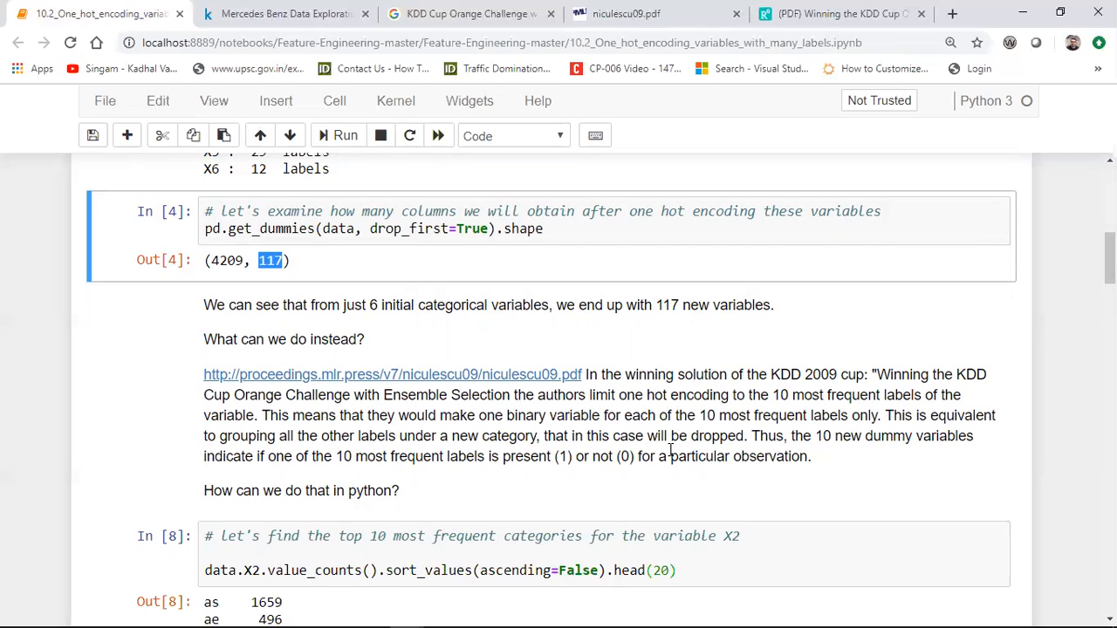
pyautogui.moveTo(294, 474)
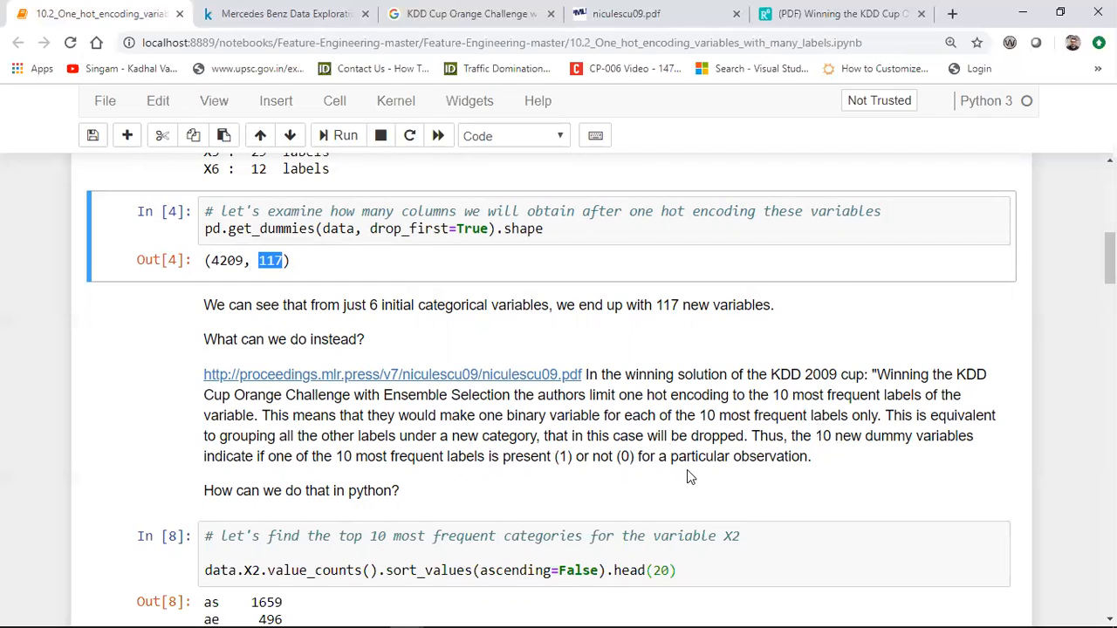
pyautogui.moveTo(713, 412)
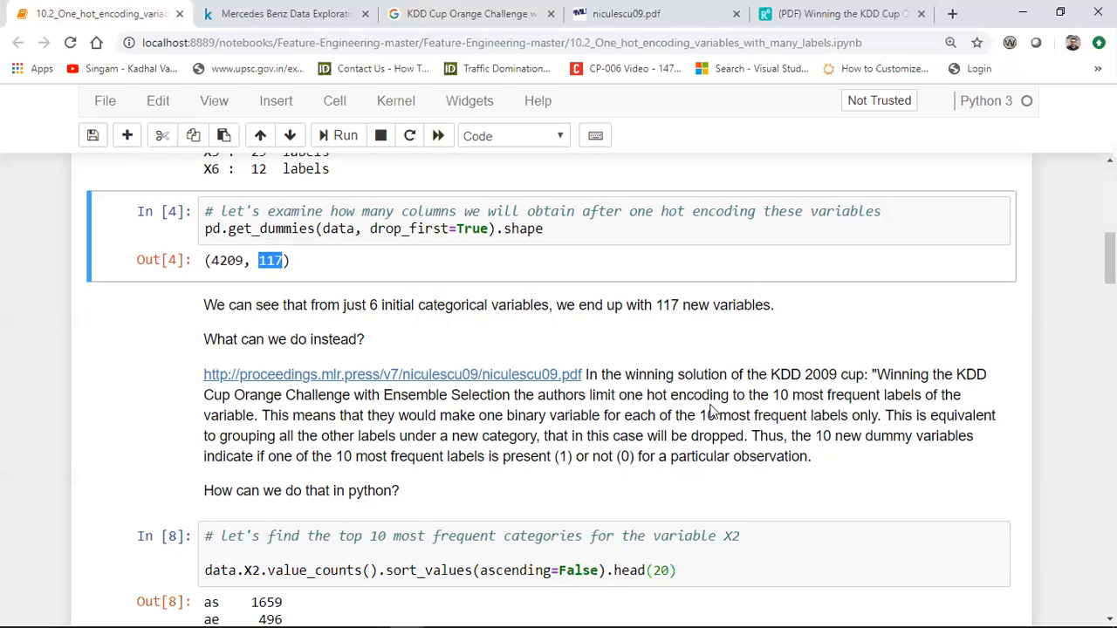
pyautogui.moveTo(1024, 424)
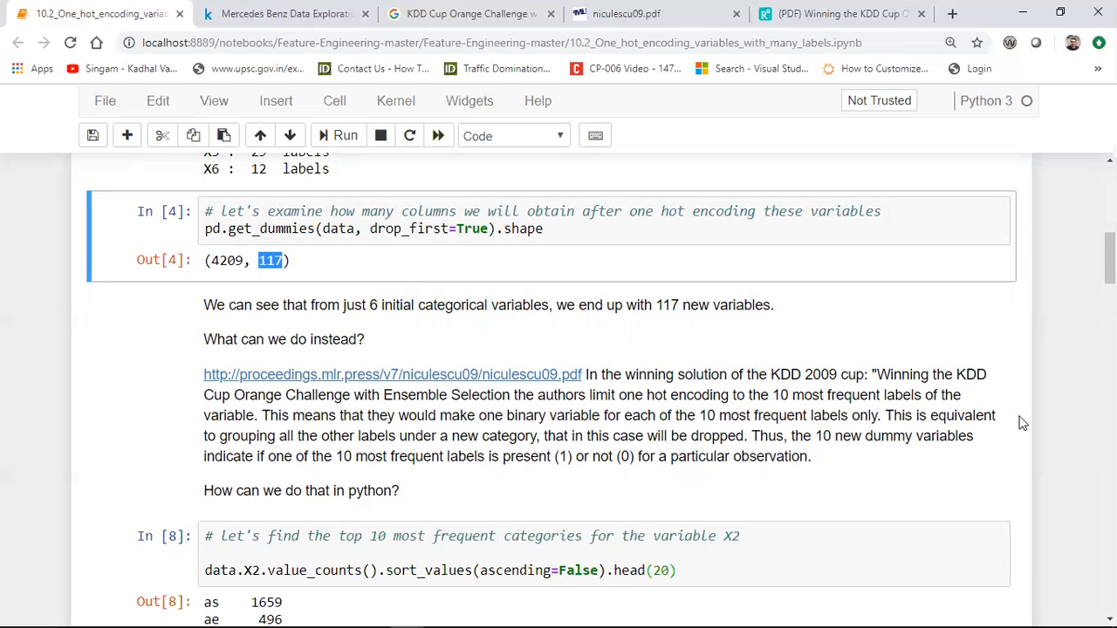
pyautogui.scroll(-3)
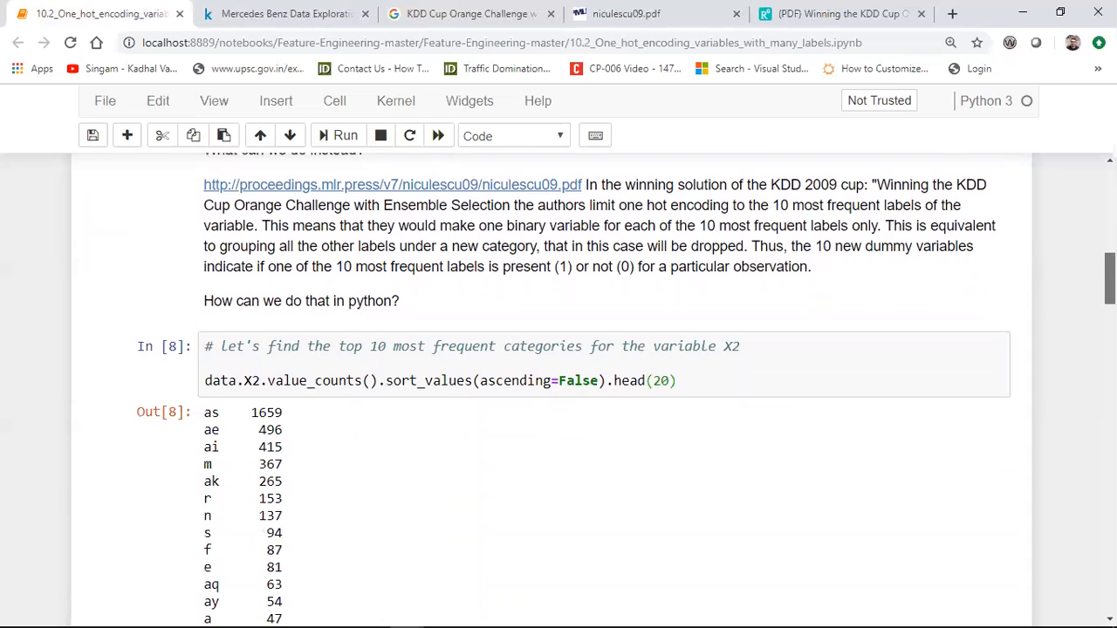
pyautogui.scroll(-3)
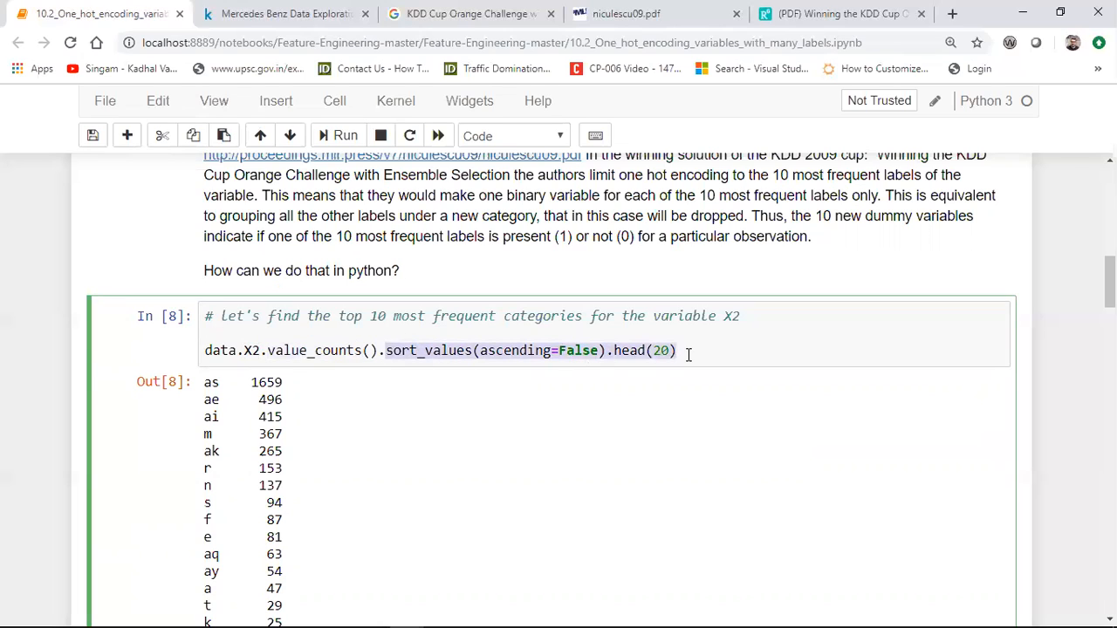
pyautogui.moveTo(1033, 293)
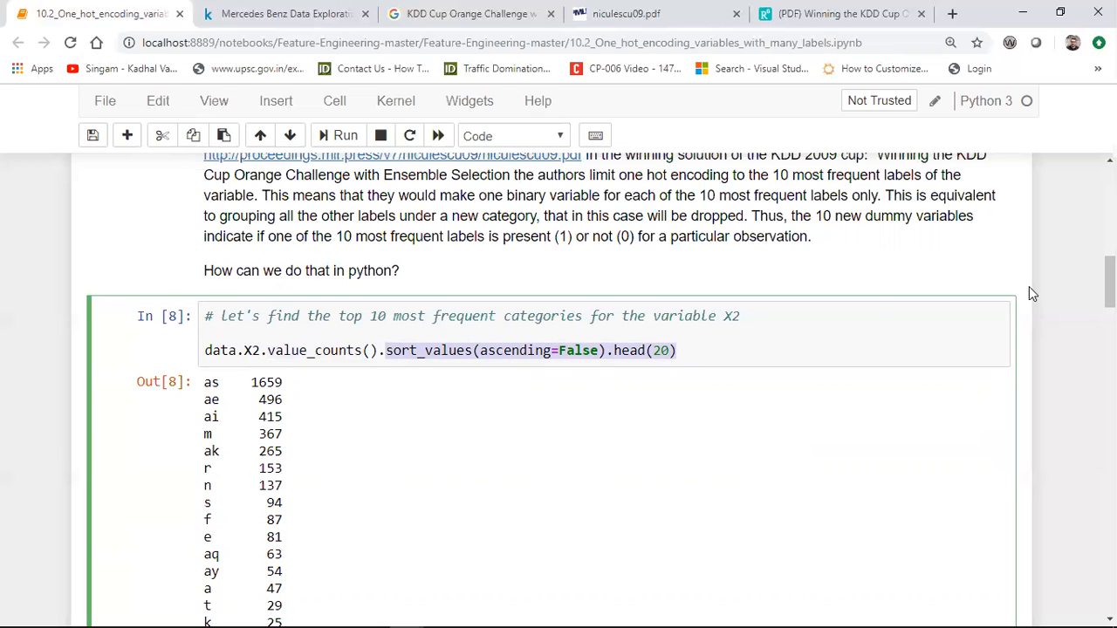
pyautogui.scroll(-3)
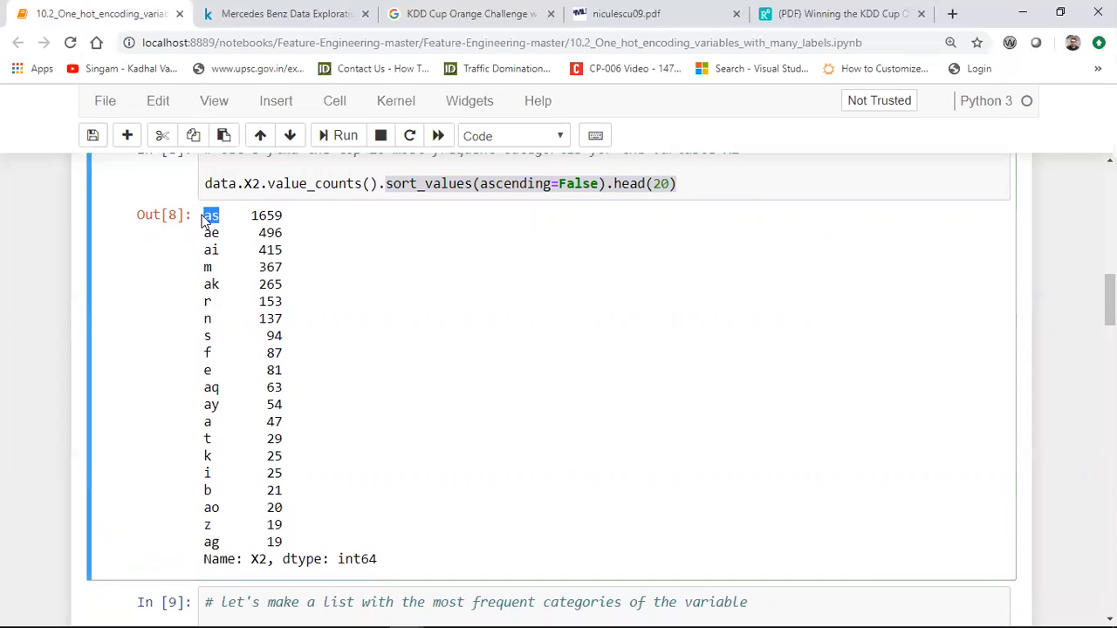
pyautogui.moveTo(209, 216); pyautogui.dragTo(288, 216)
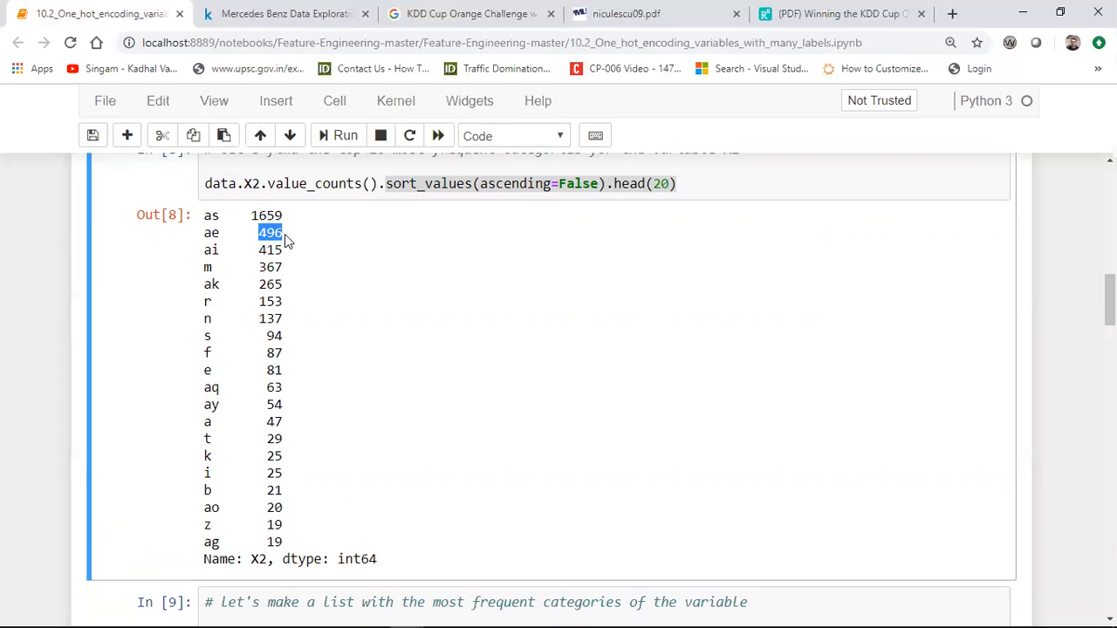
pyautogui.moveTo(294, 354)
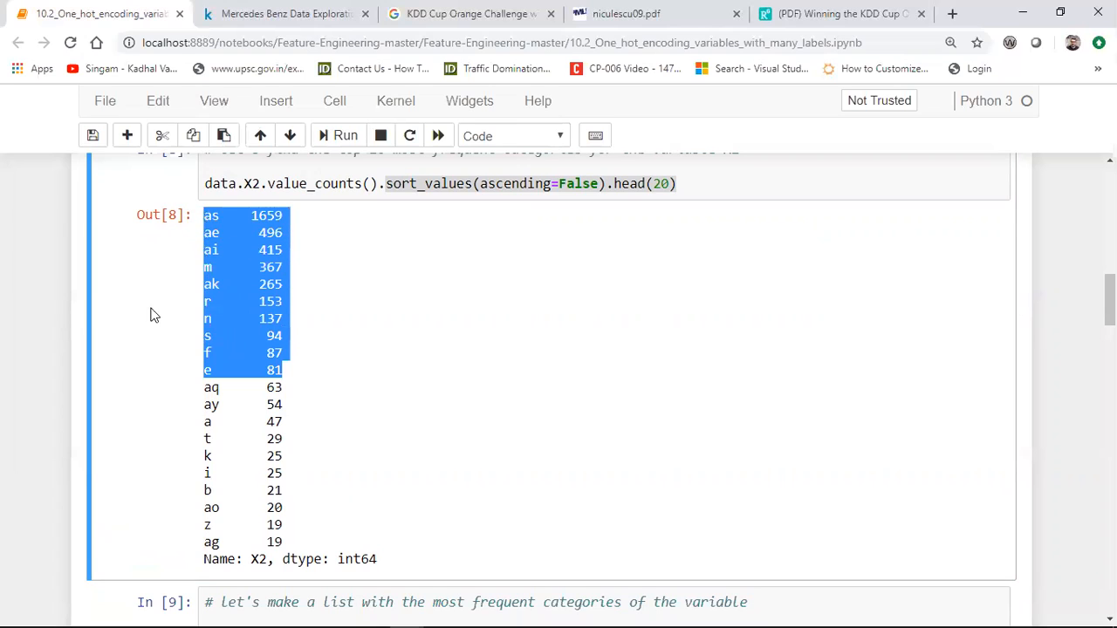
pyautogui.moveTo(305, 339)
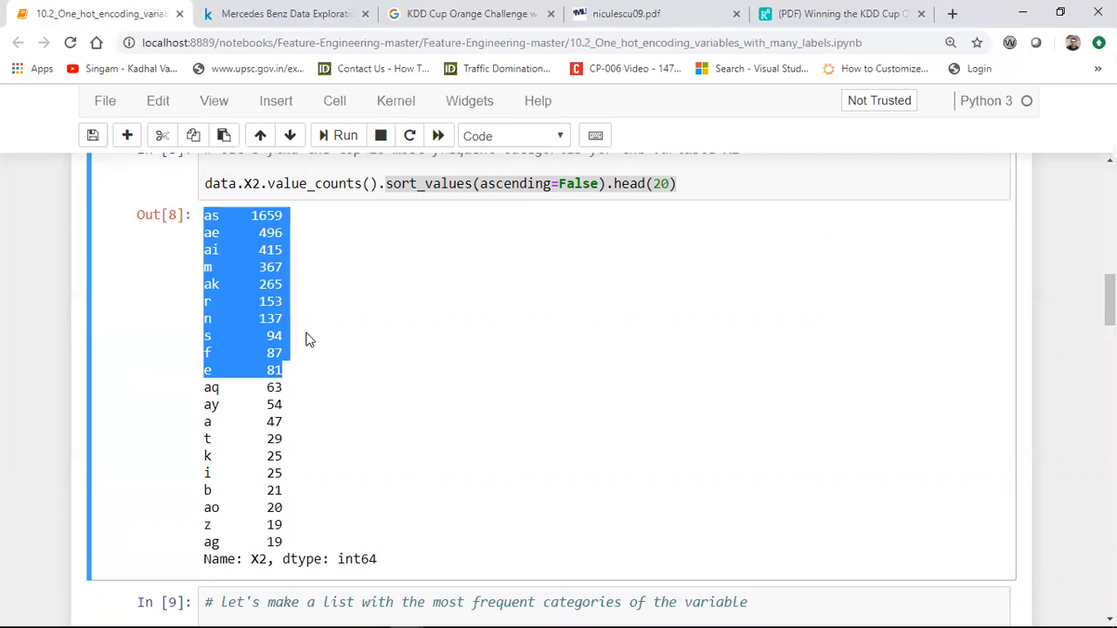
pyautogui.moveTo(323, 473)
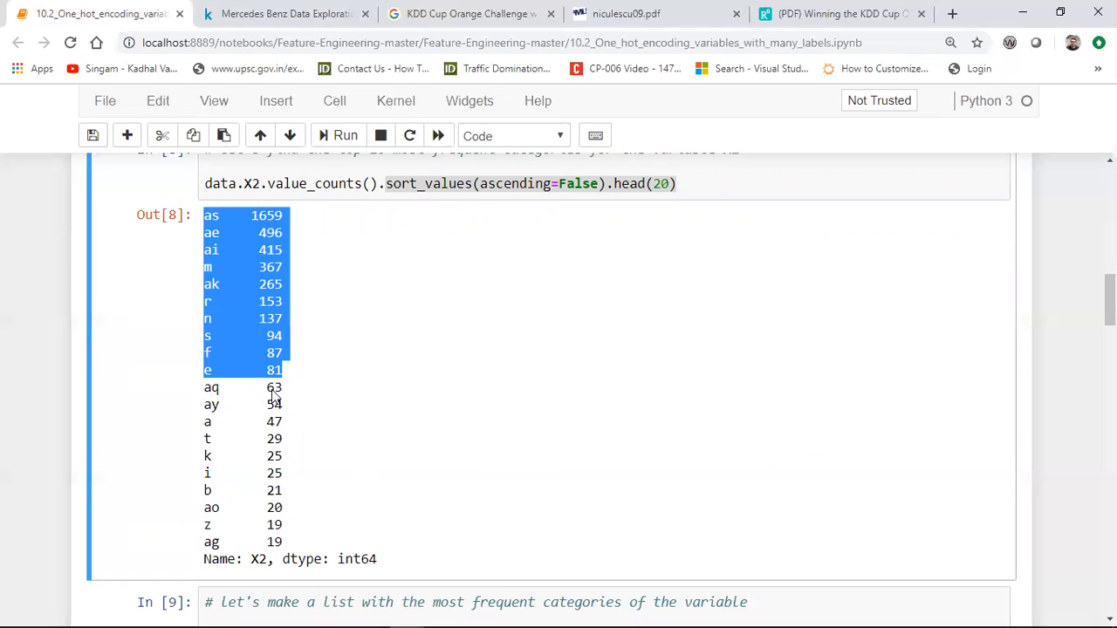
pyautogui.moveTo(349, 467)
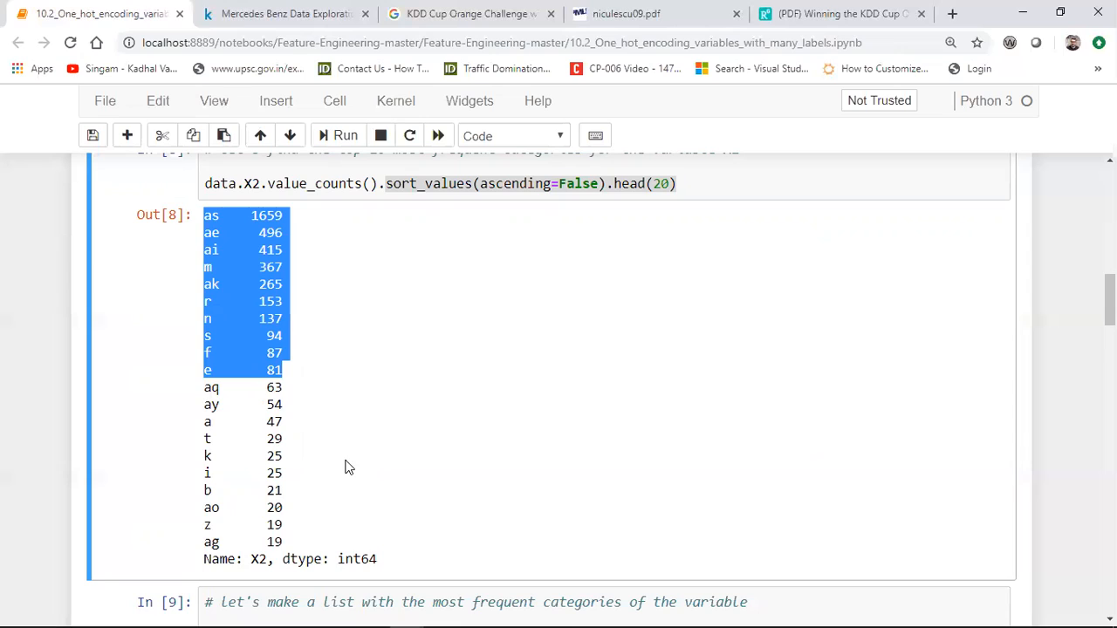
pyautogui.moveTo(339, 335)
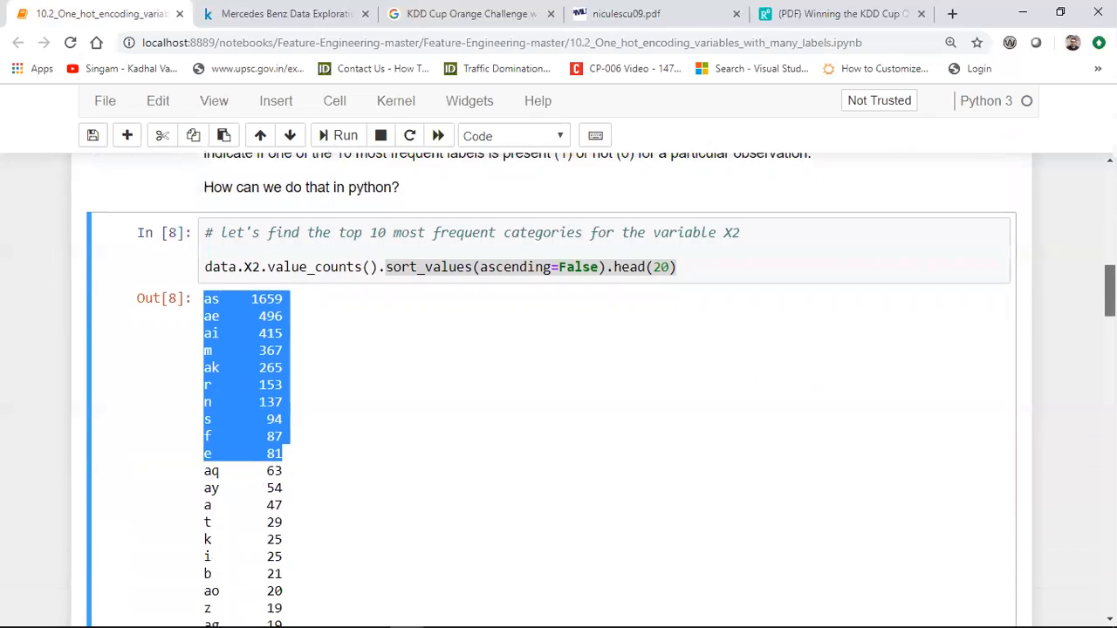
pyautogui.scroll(-3)
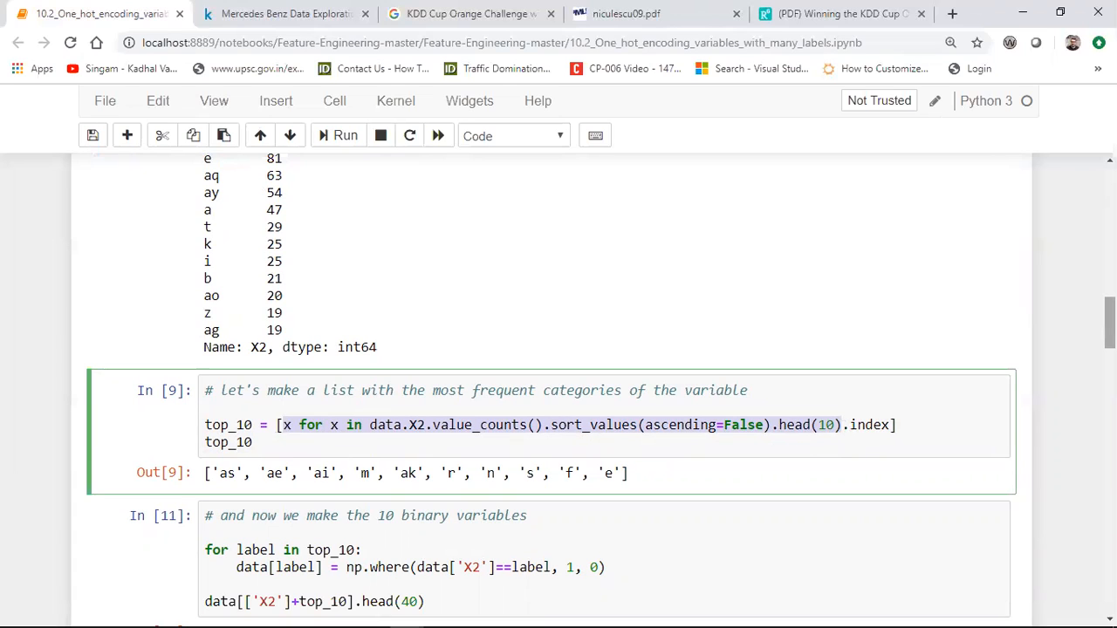
pyautogui.scroll(-3)
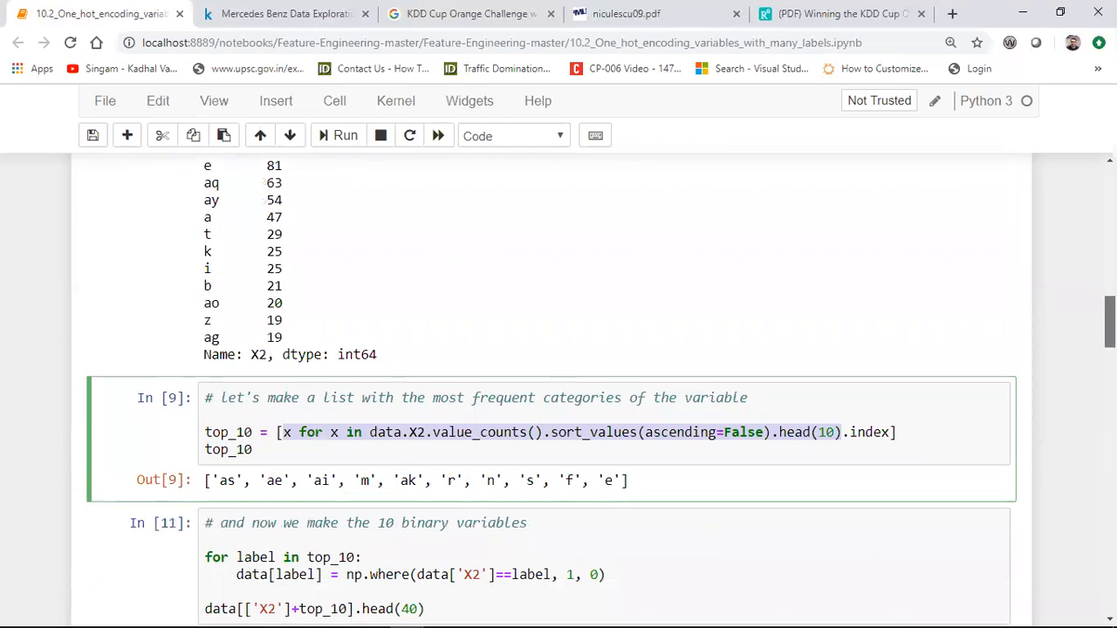
pyautogui.moveTo(153, 539)
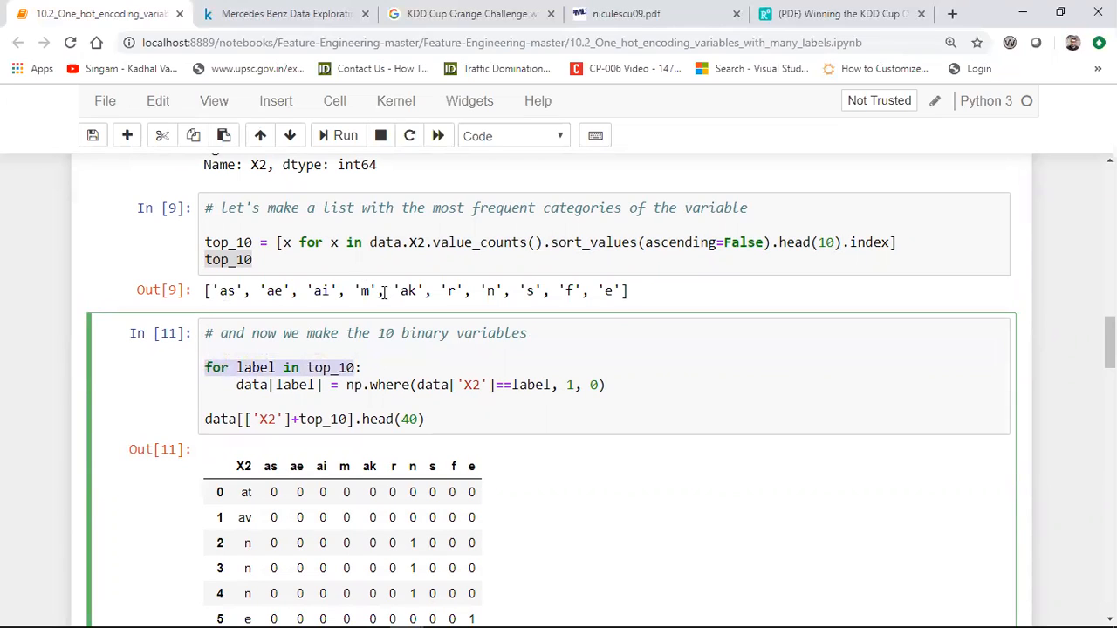
pyautogui.moveTo(332, 320)
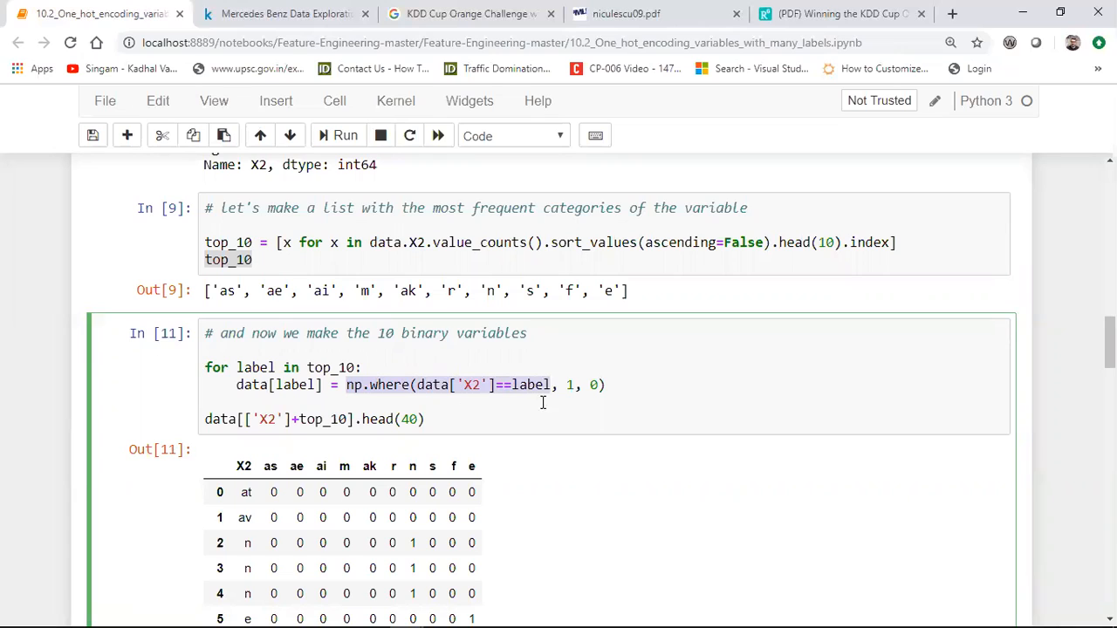
pyautogui.moveTo(532, 385)
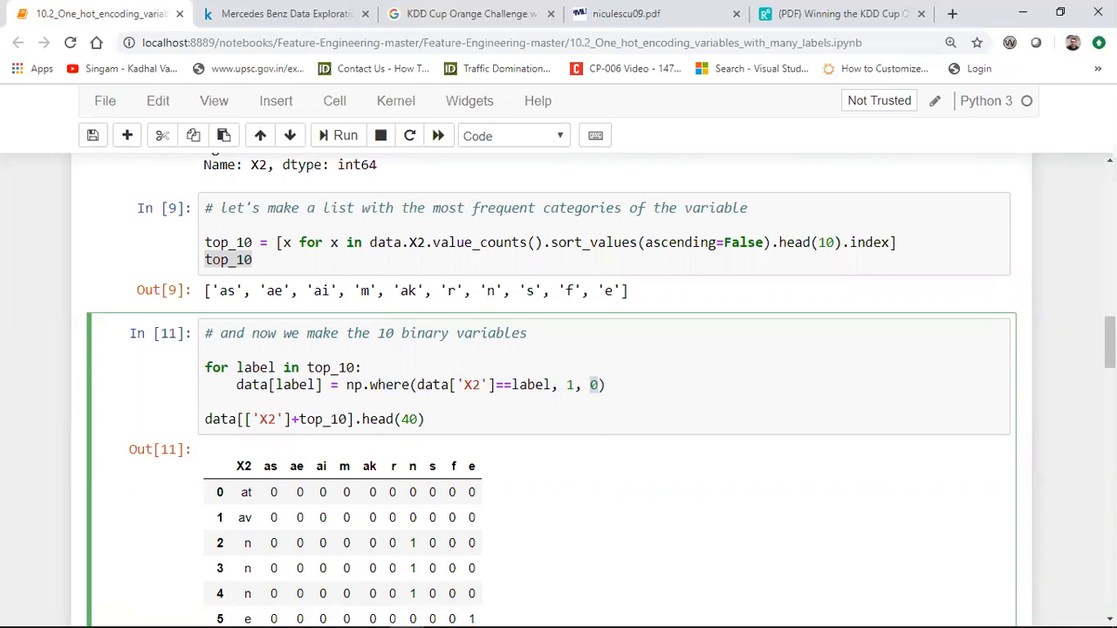
pyautogui.scroll(-3)
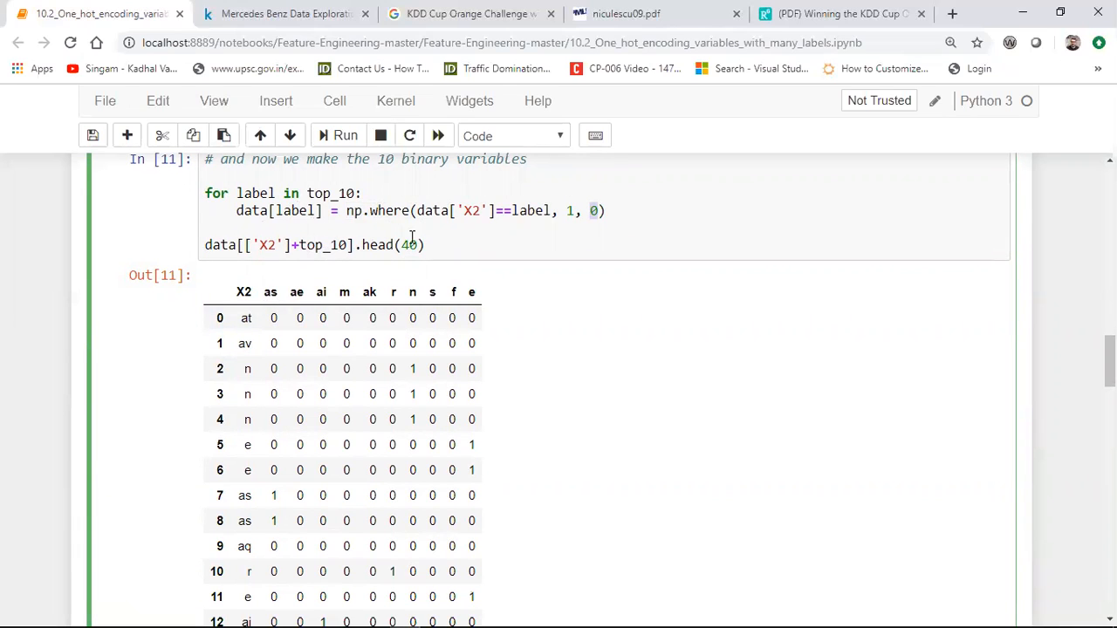
pyautogui.moveTo(204, 244); pyautogui.dragTo(425, 245)
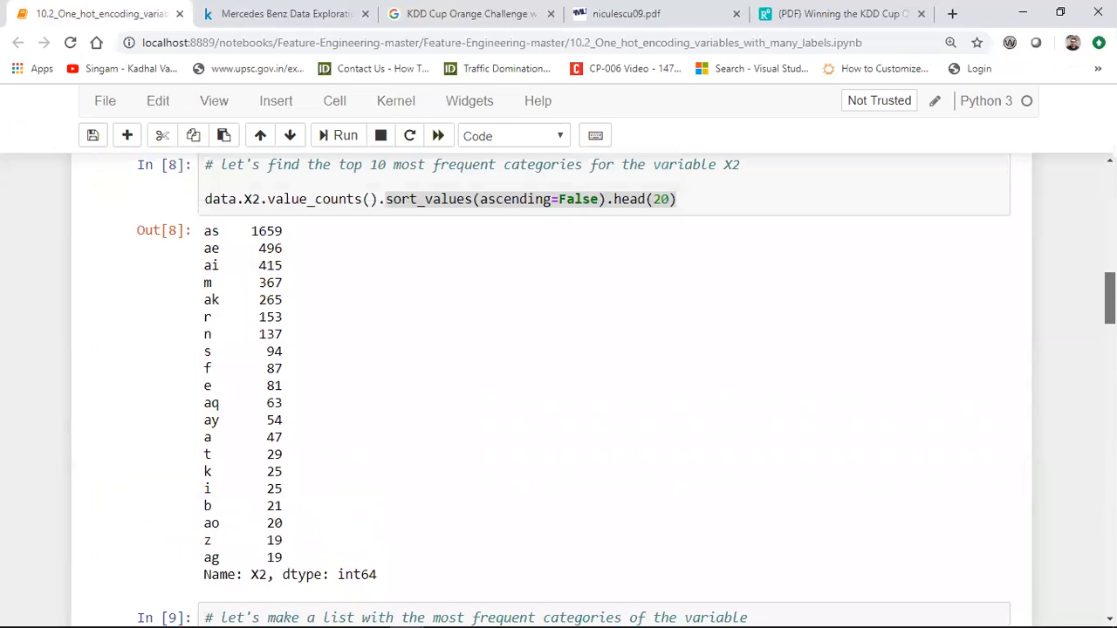
pyautogui.moveTo(245, 437)
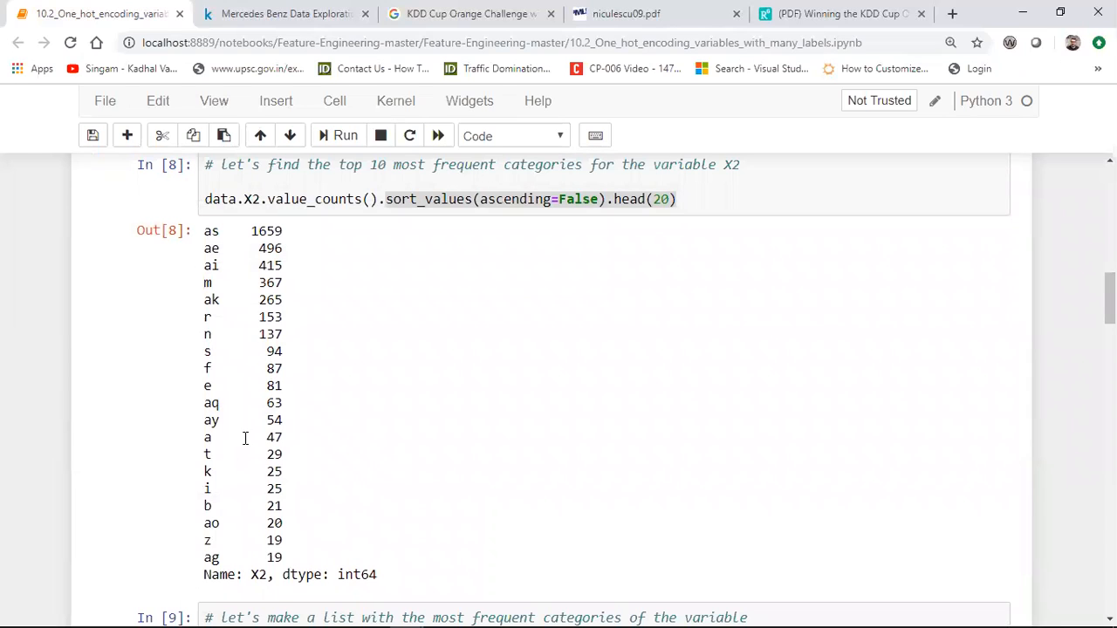
pyautogui.moveTo(241, 458)
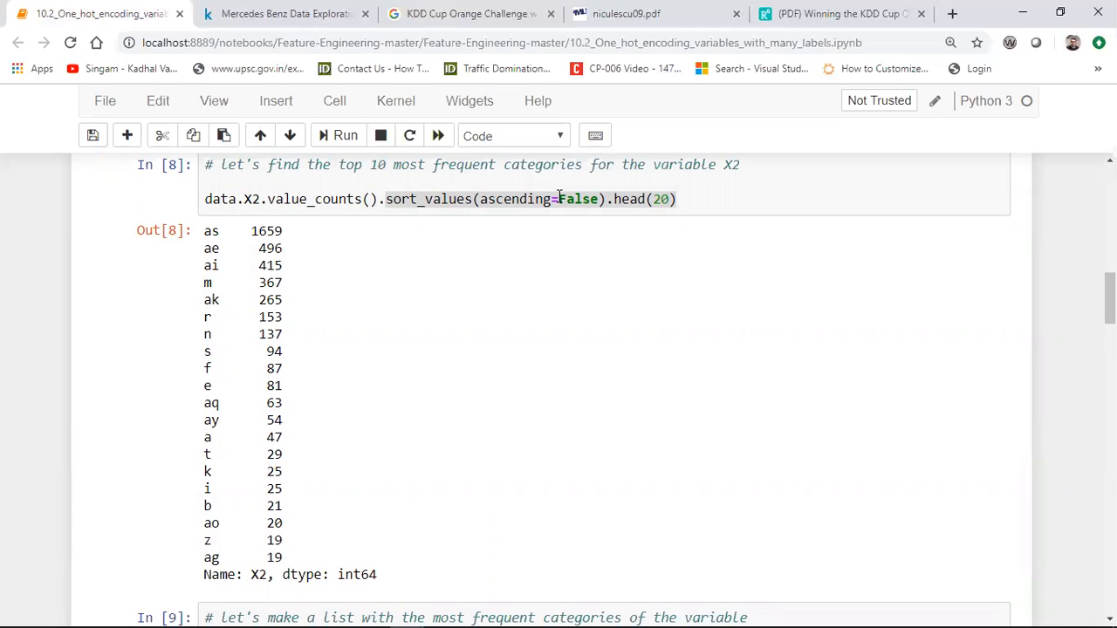
pyautogui.moveTo(236, 453)
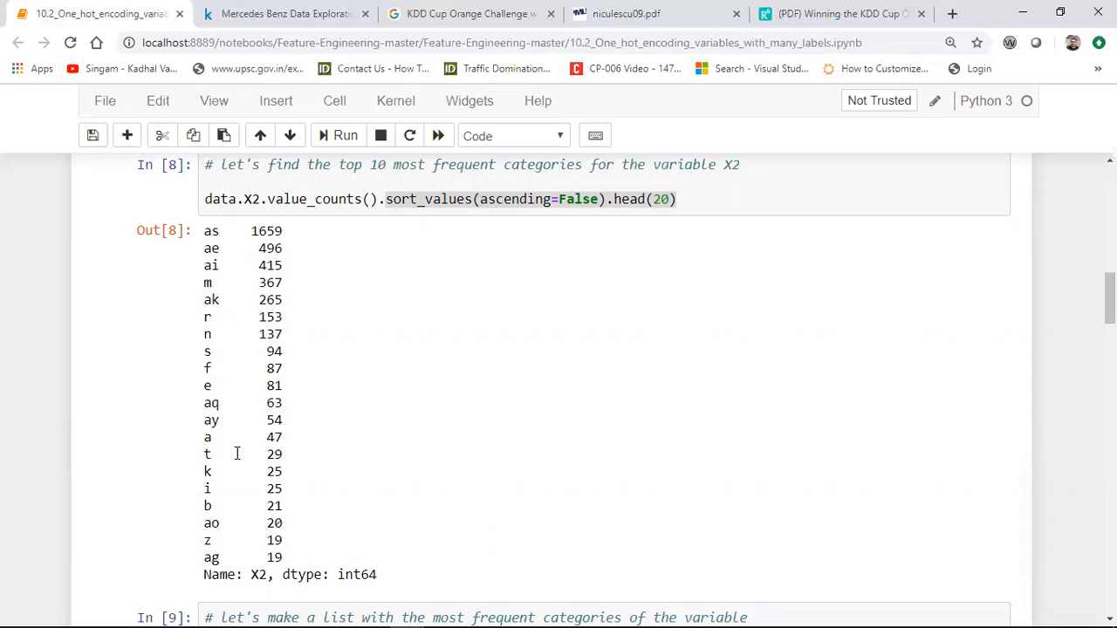
pyautogui.moveTo(671, 205)
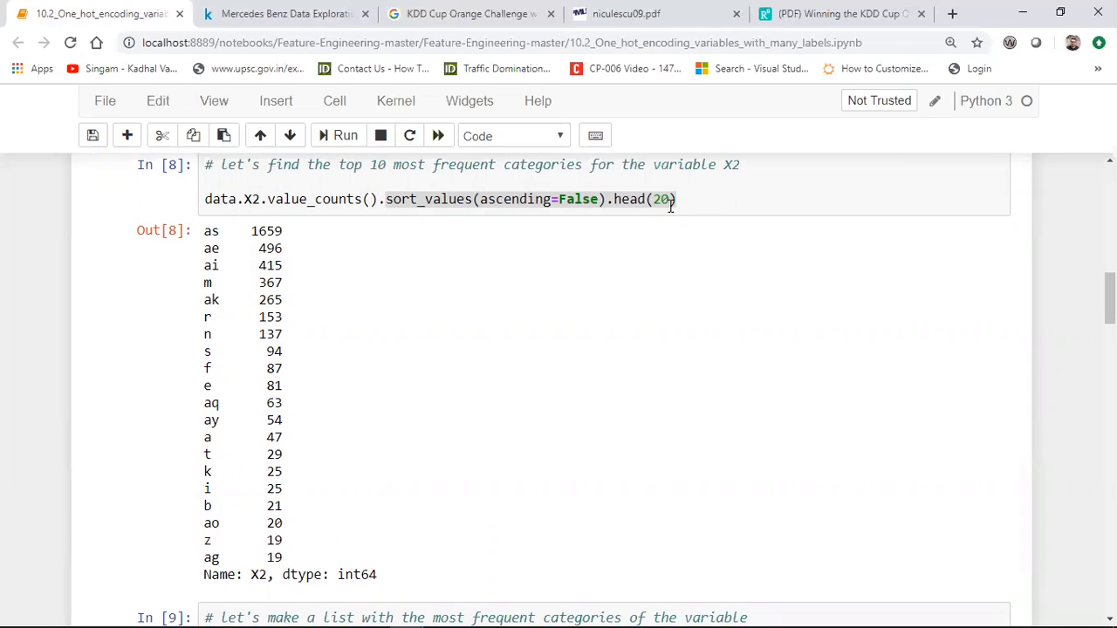
pyautogui.moveTo(1033, 280)
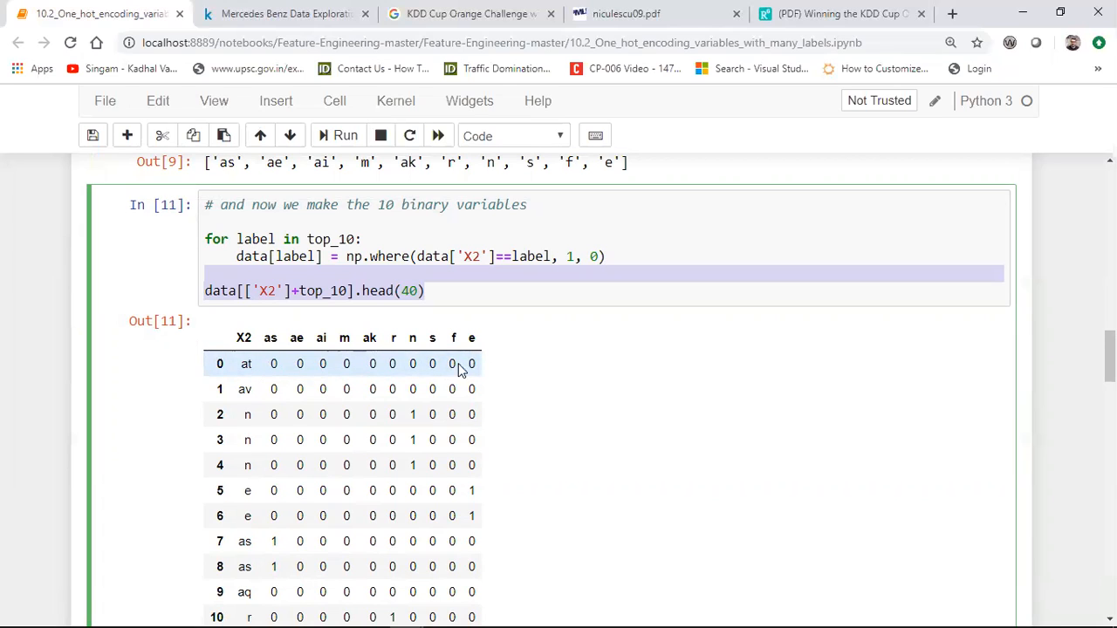
pyautogui.moveTo(271, 366)
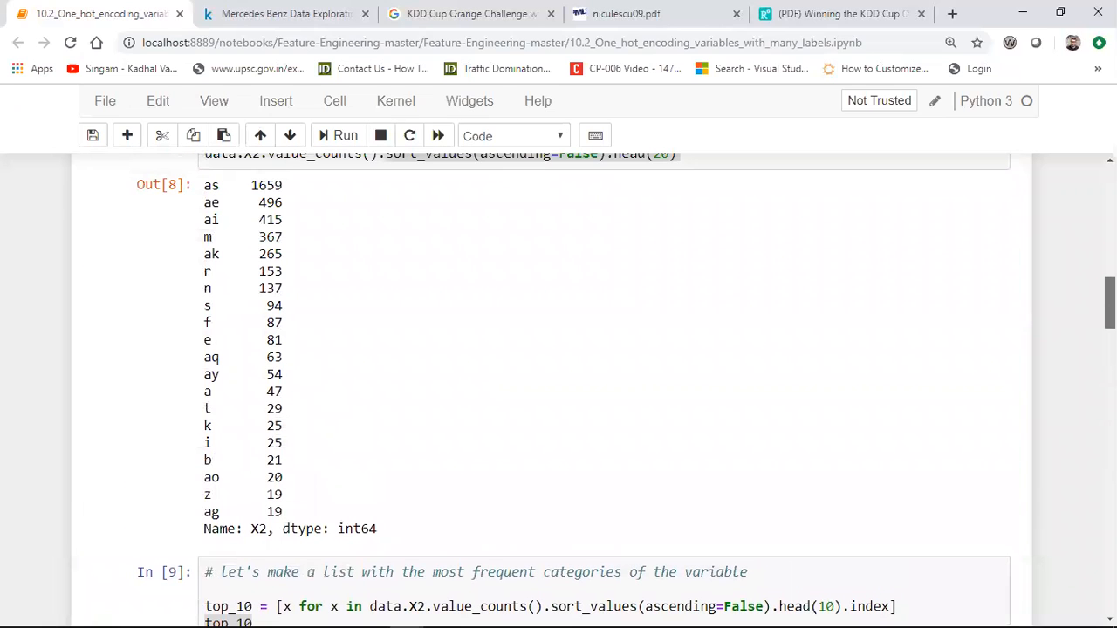
pyautogui.click(345, 136)
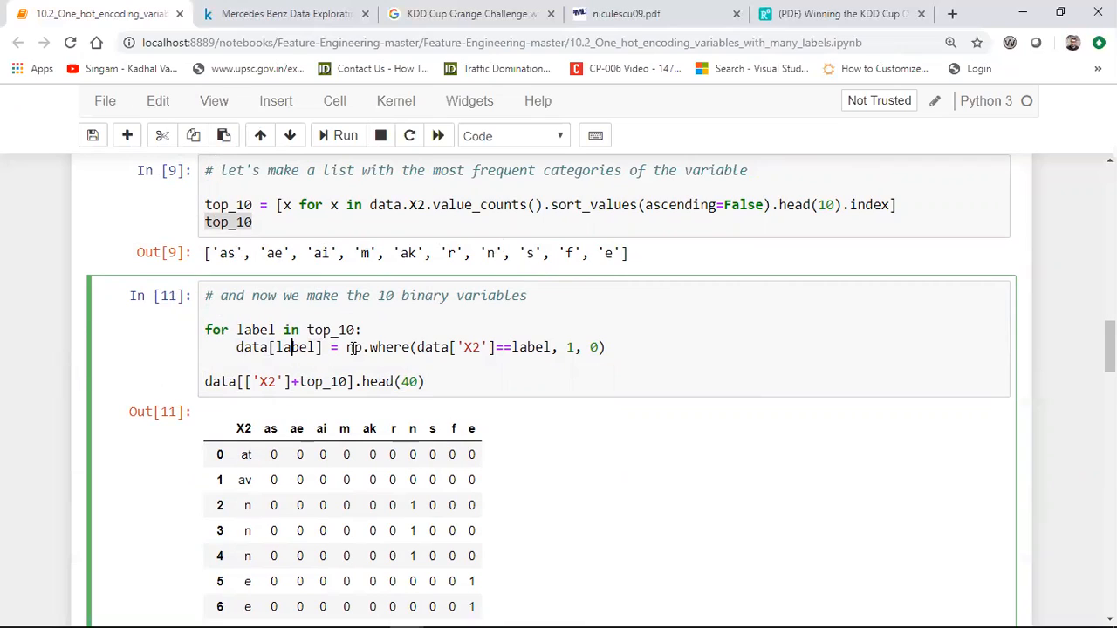
pyautogui.doubleClick(380, 347)
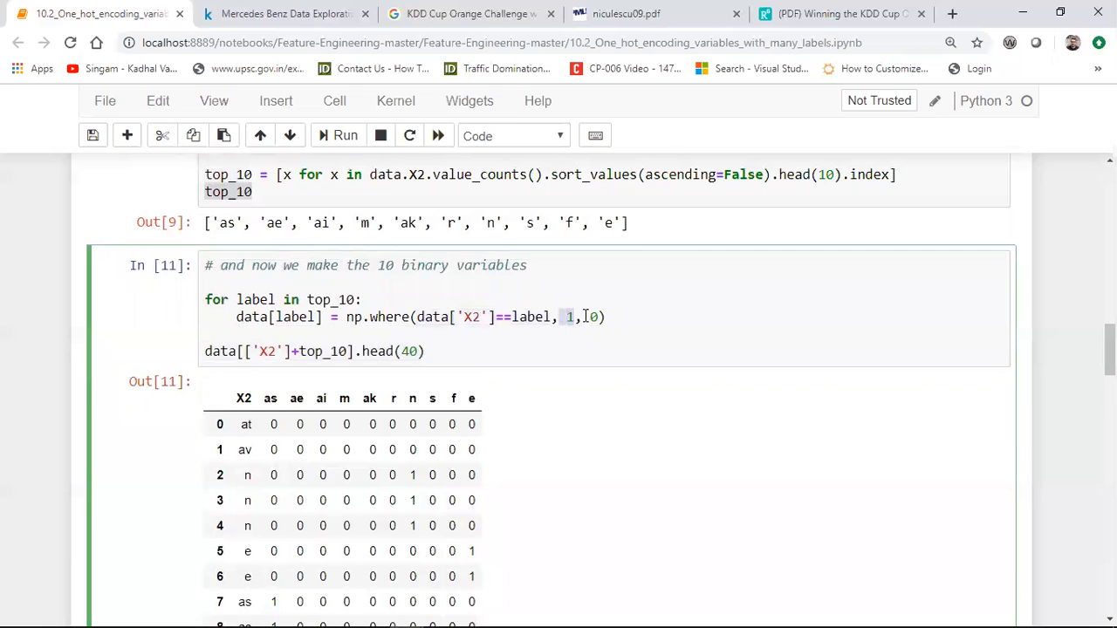
pyautogui.scroll(-3)
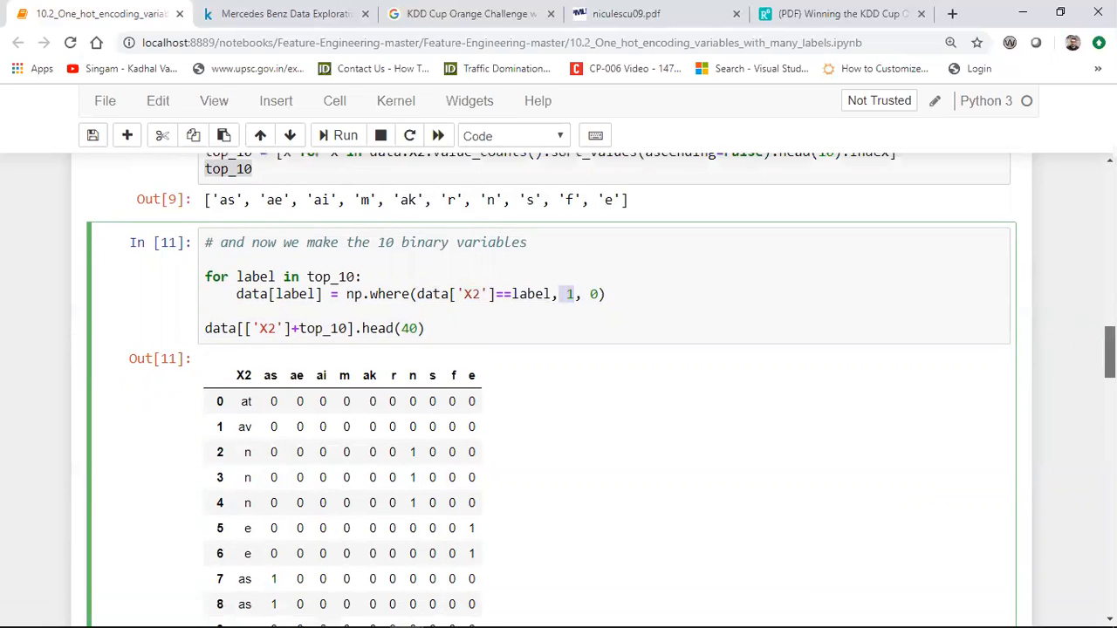
pyautogui.scroll(-3)
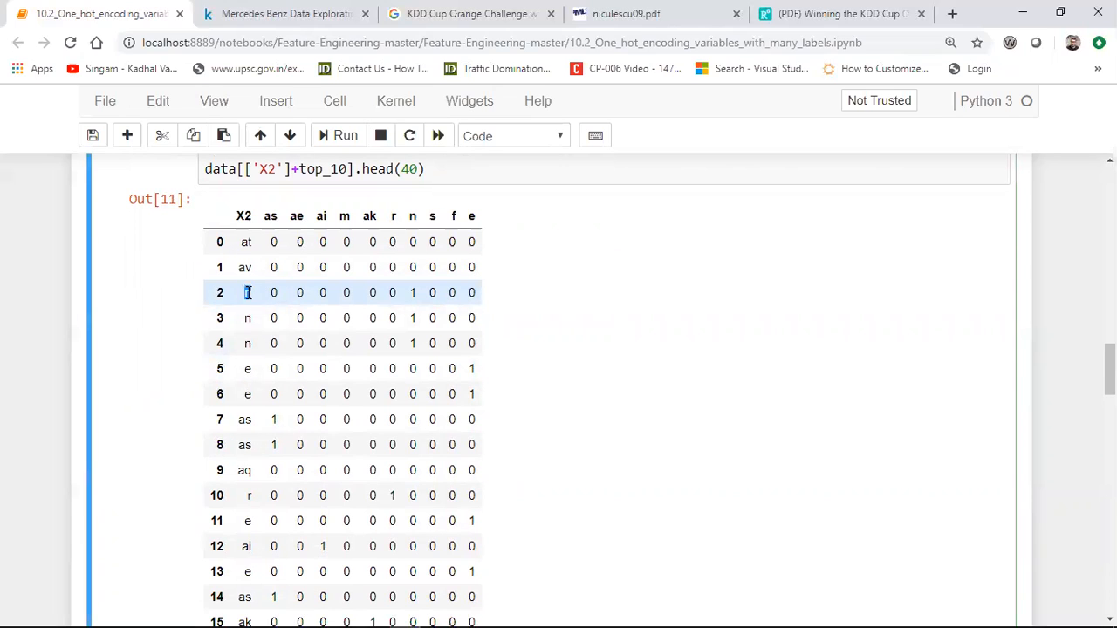
pyautogui.moveTo(247, 292); pyautogui.dragTo(418, 292)
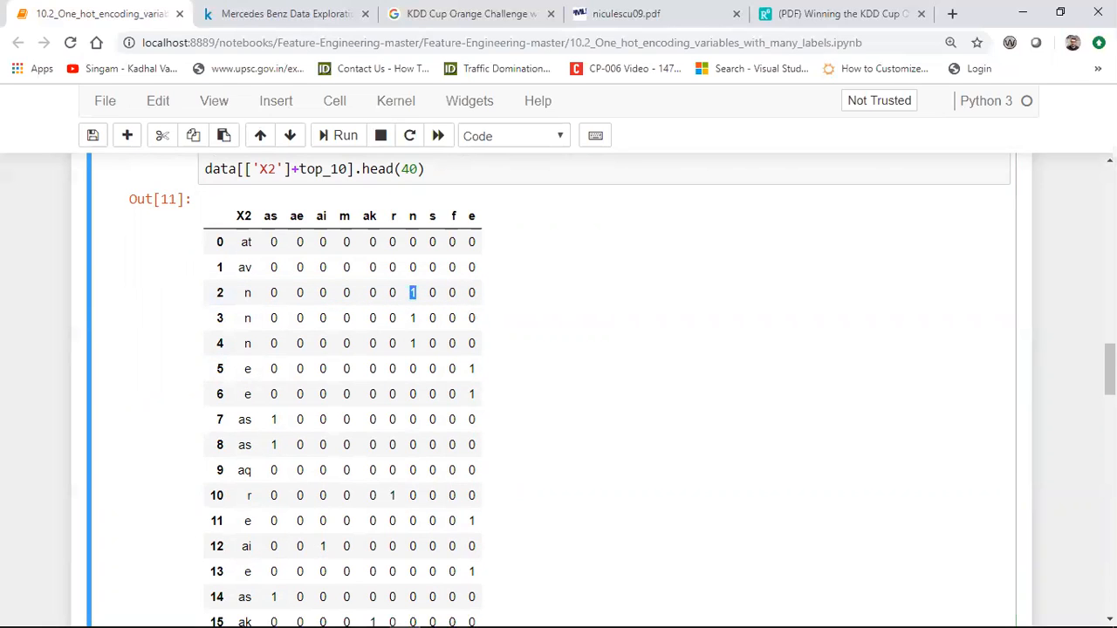
pyautogui.scroll(3)
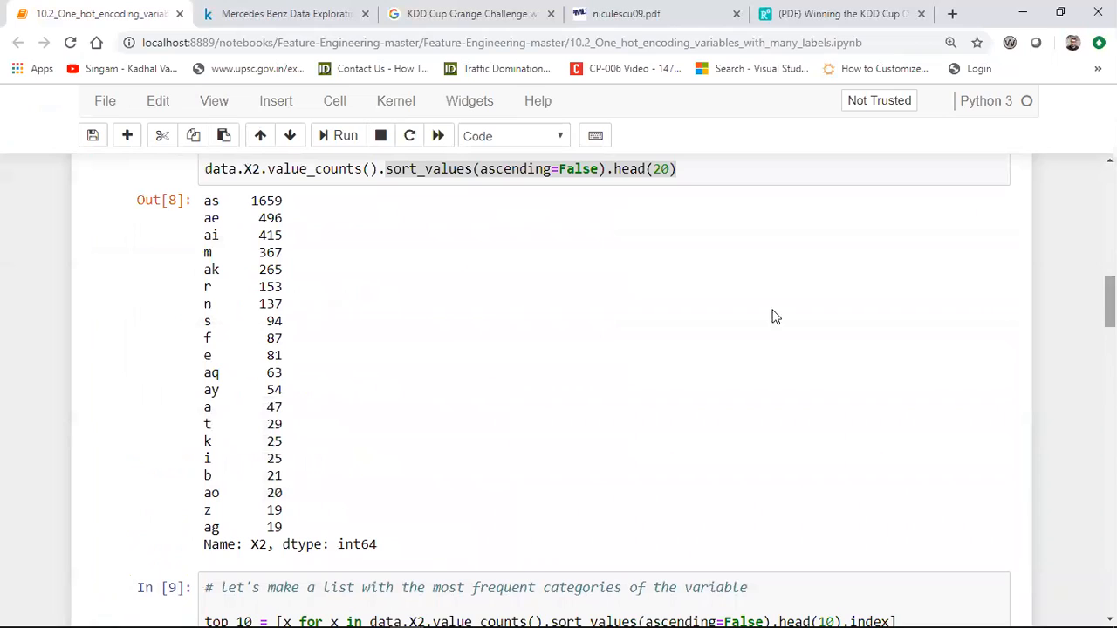
pyautogui.doubleClick(268, 304)
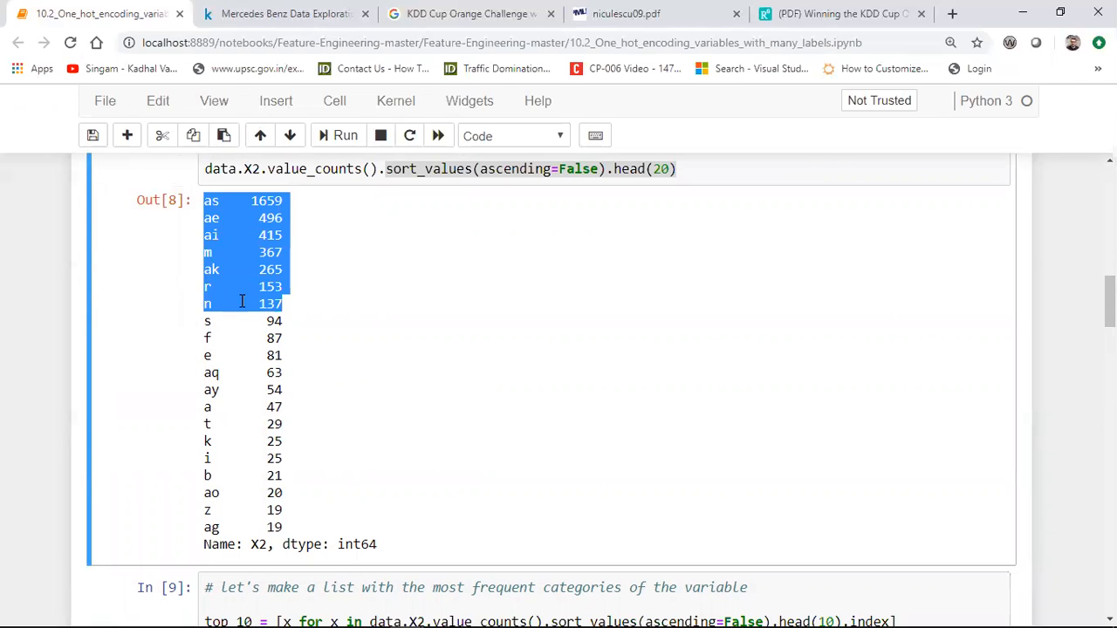
pyautogui.scroll(-3)
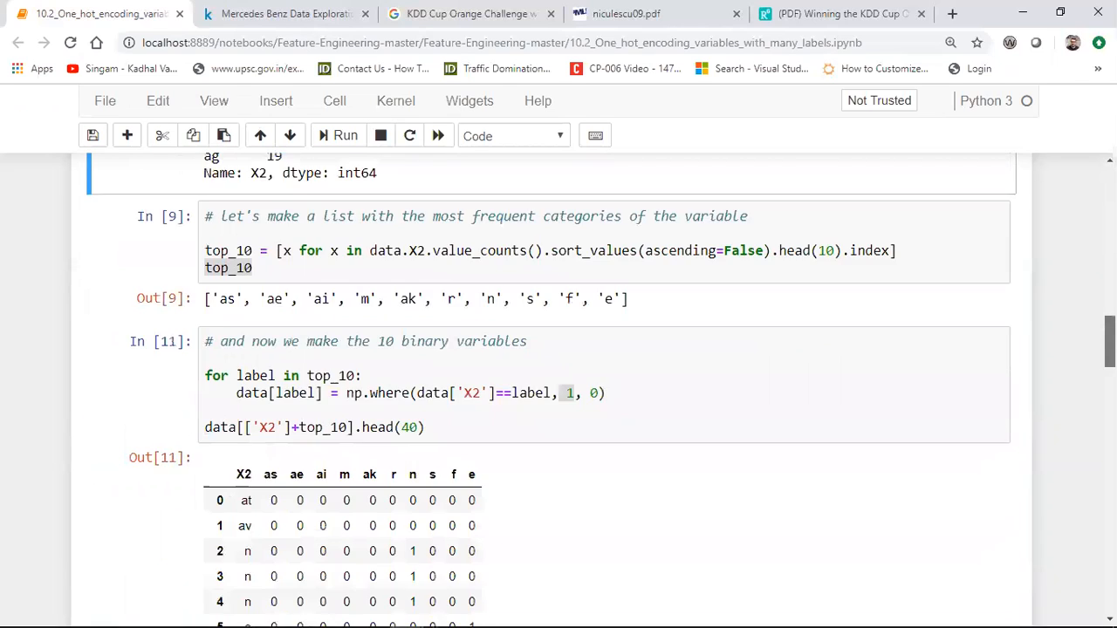
pyautogui.scroll(-3)
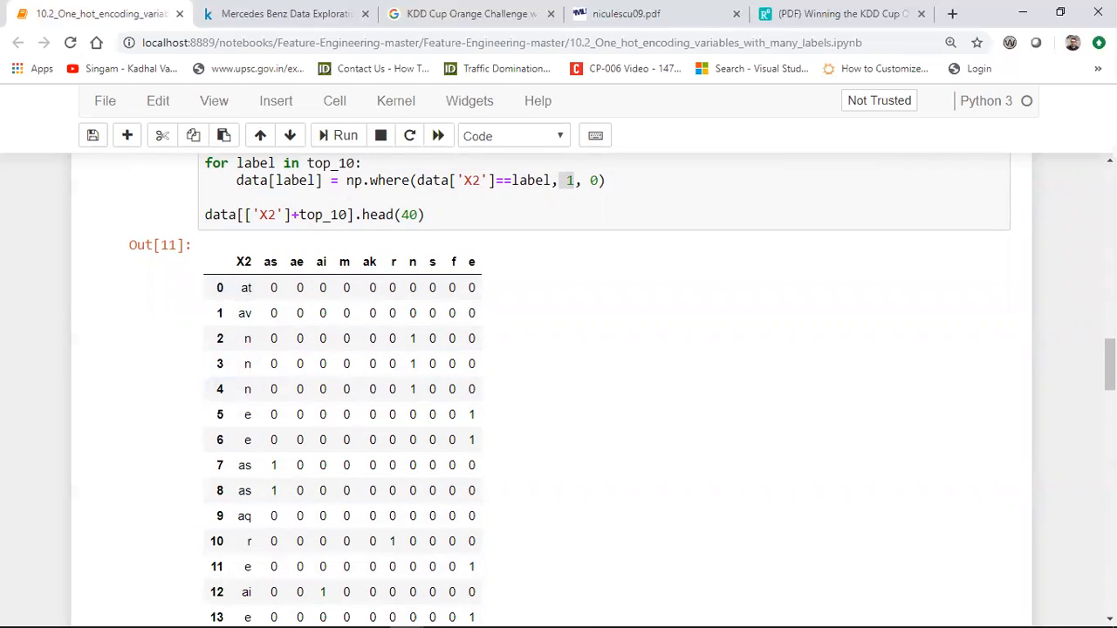
pyautogui.scroll(-3)
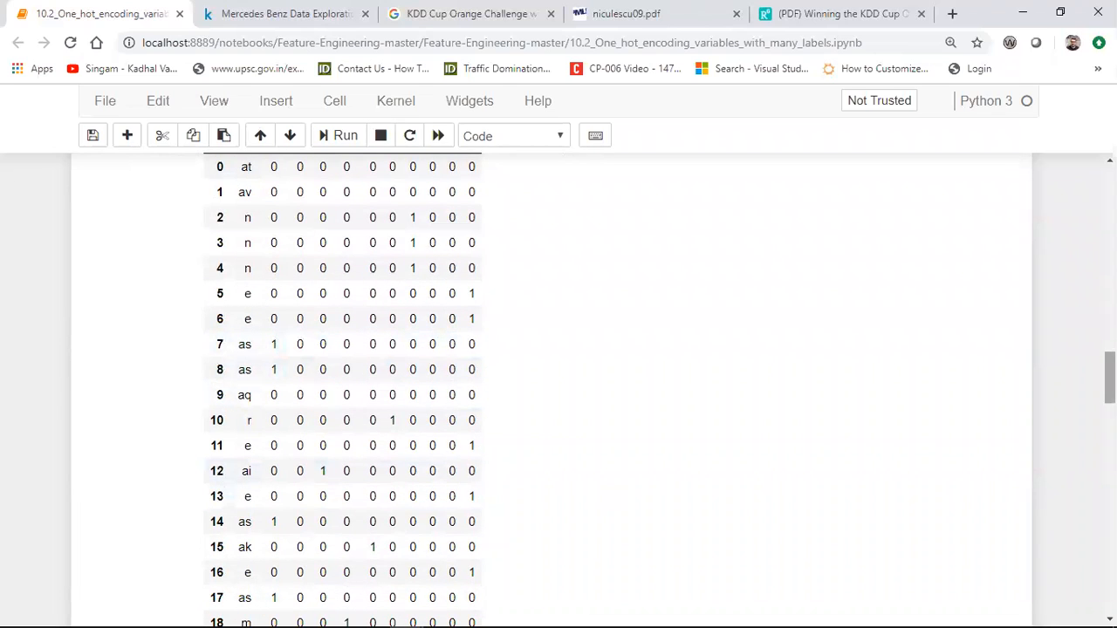
pyautogui.scroll(-3)
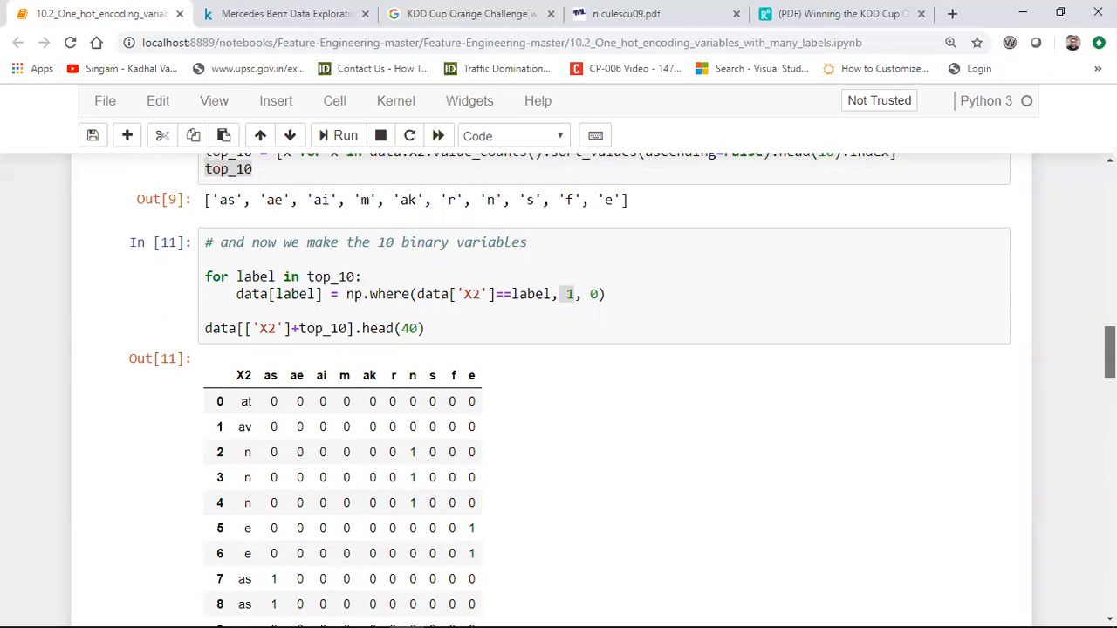
pyautogui.click(365, 276)
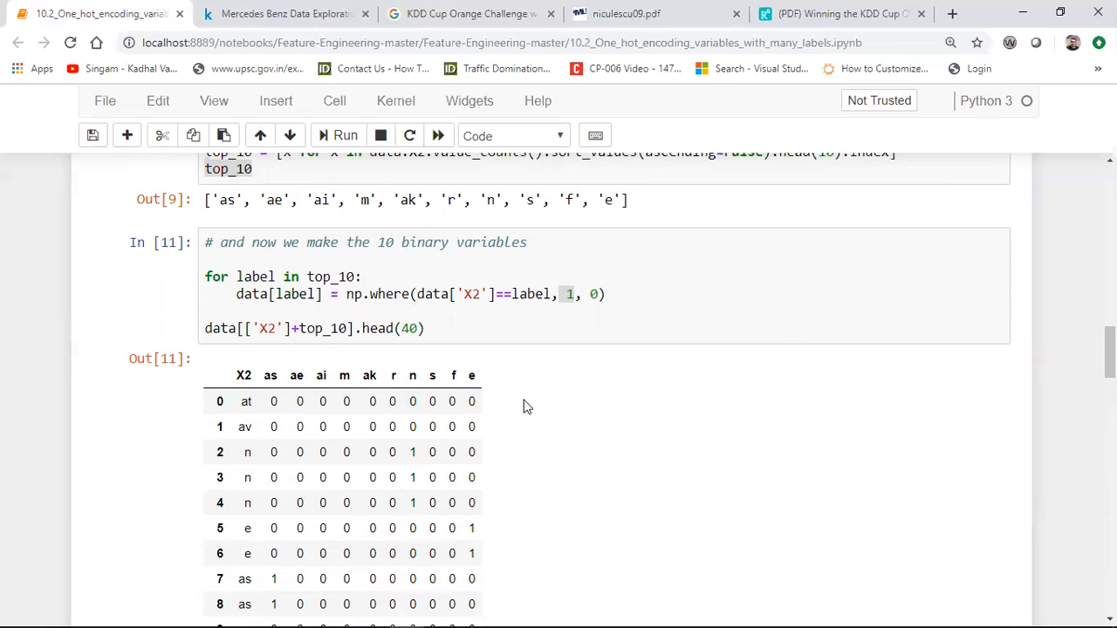
pyautogui.scroll(-3)
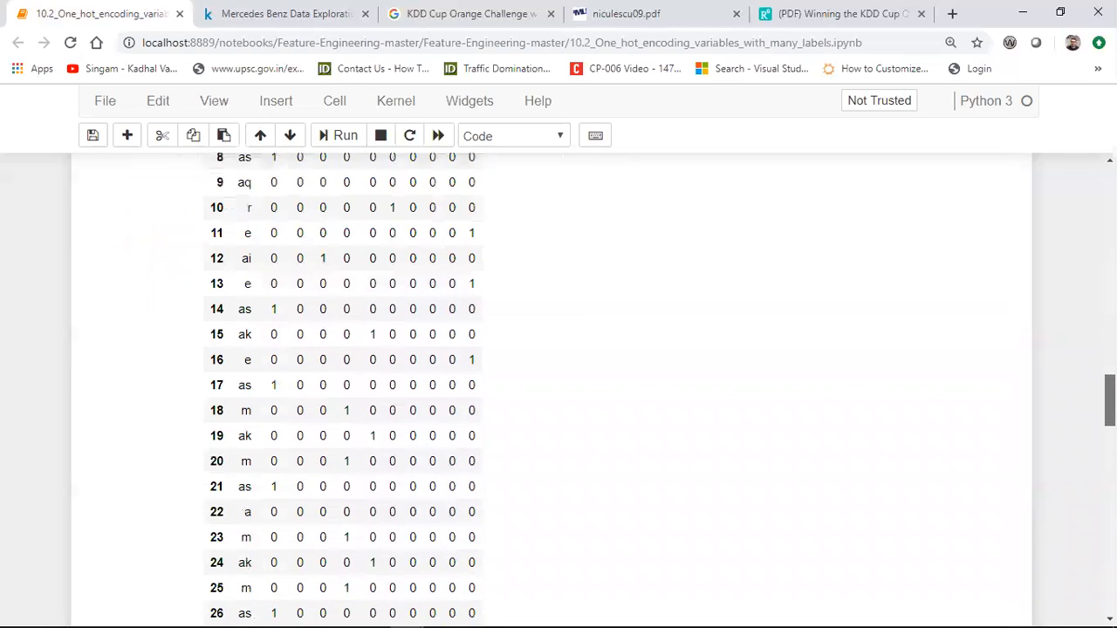
pyautogui.scroll(-3)
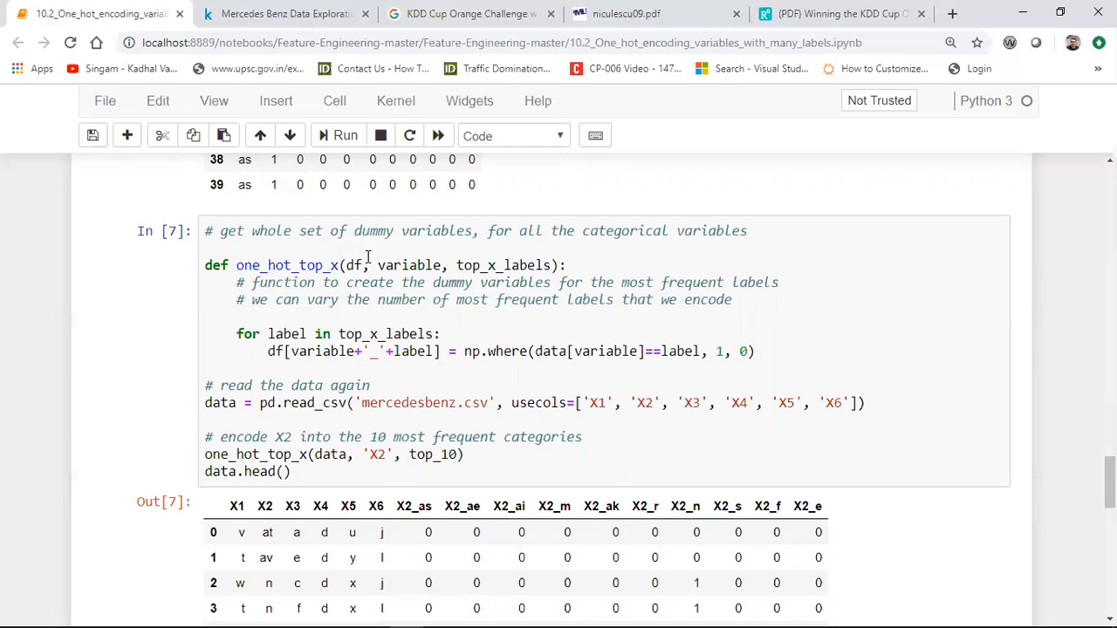
pyautogui.click(356, 266)
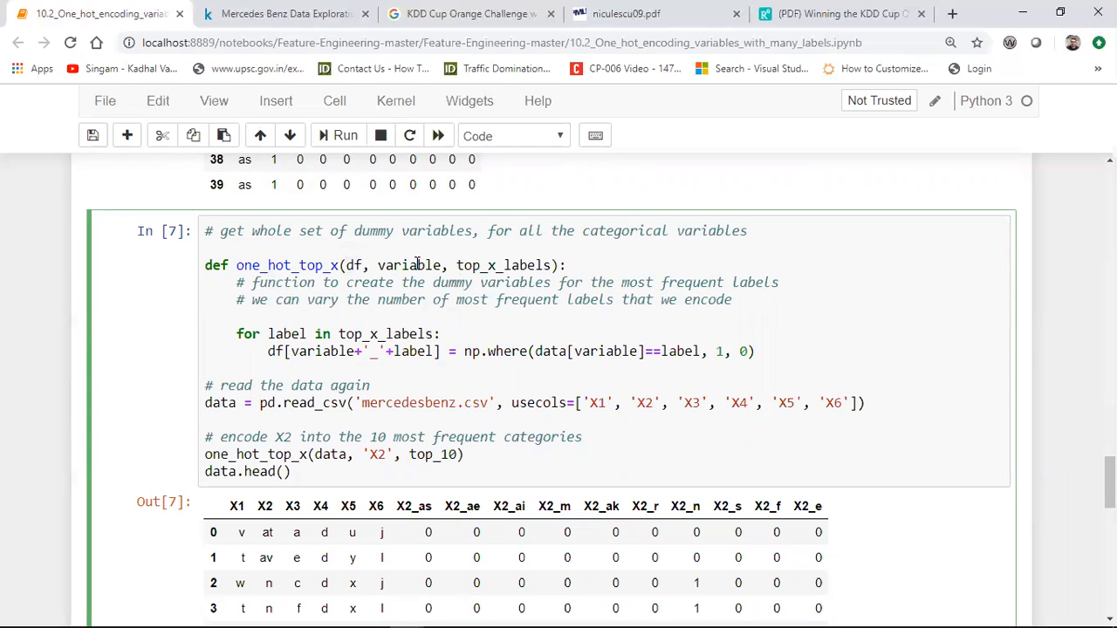
pyautogui.doubleClick(408, 264)
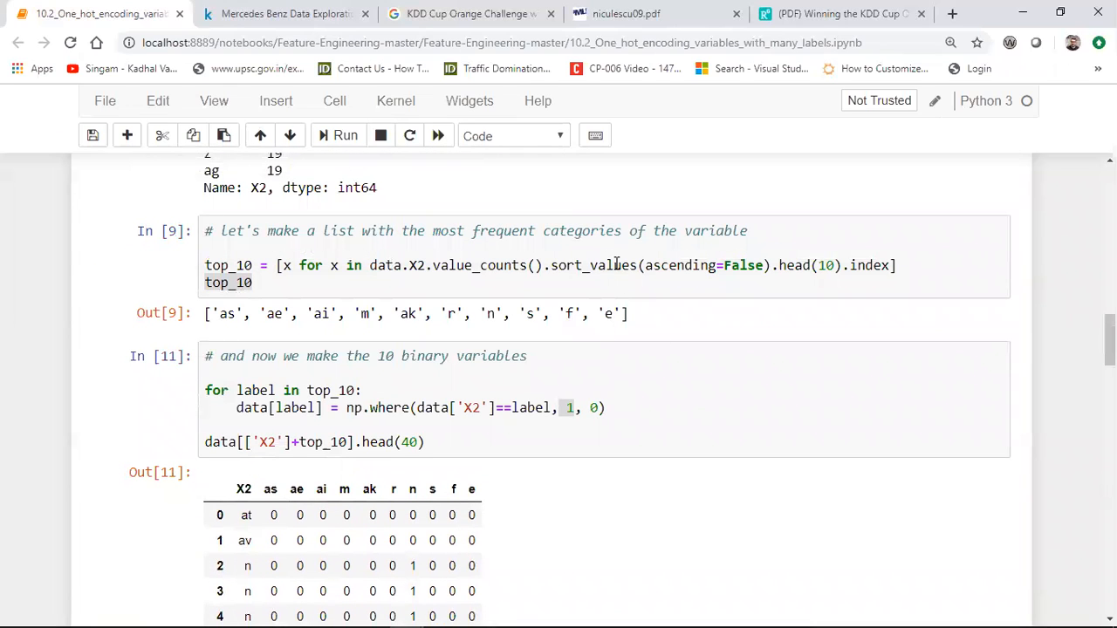
pyautogui.scroll(-3)
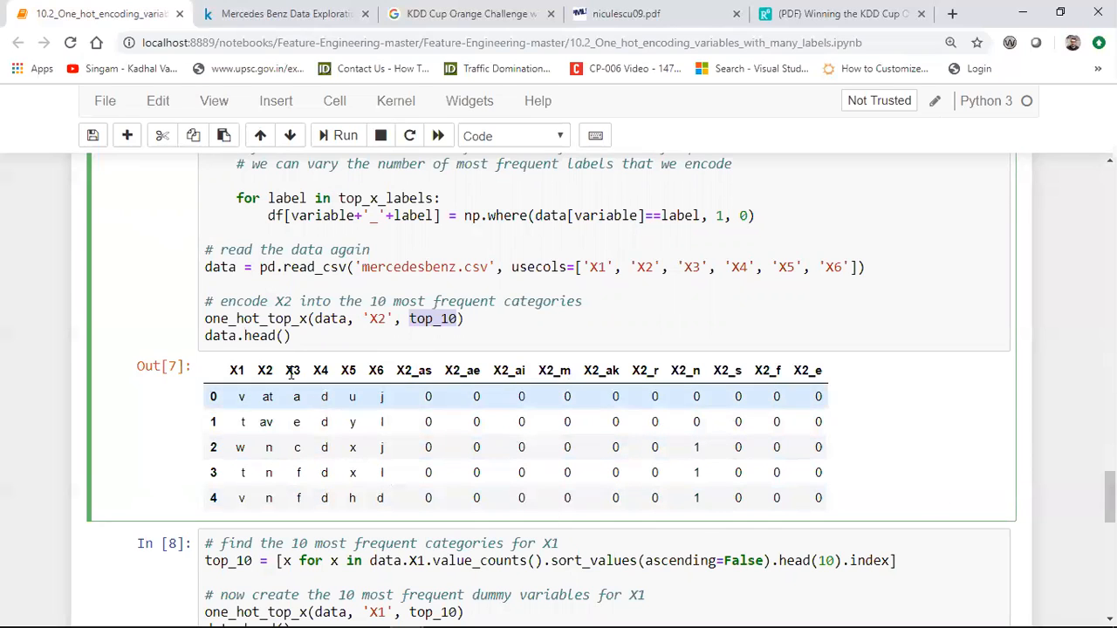
pyautogui.moveTo(390, 390)
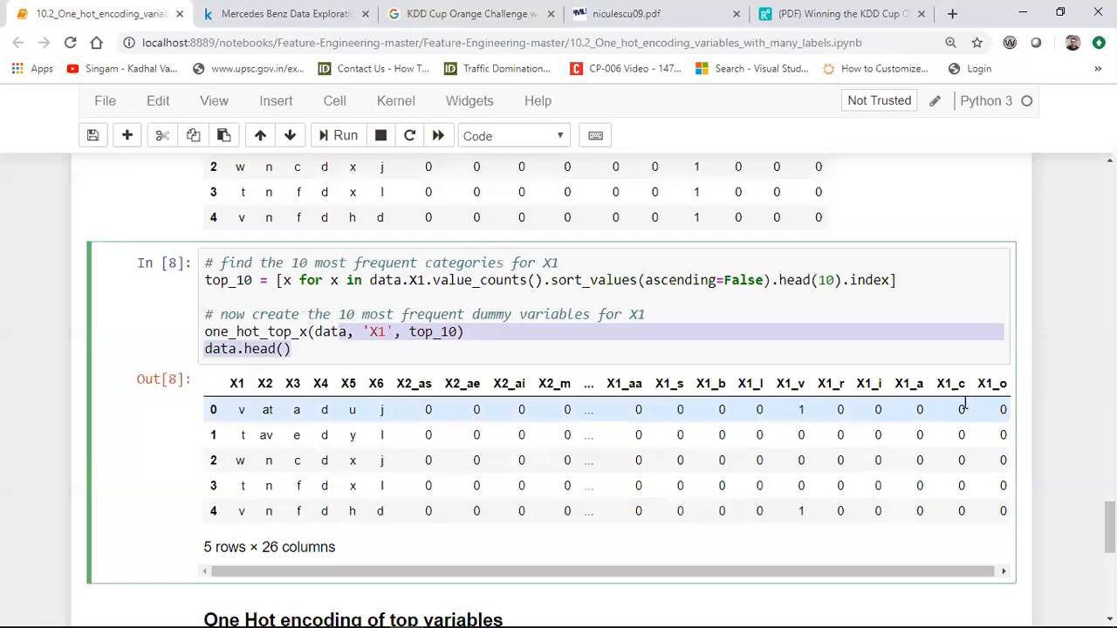
pyautogui.scroll(-3)
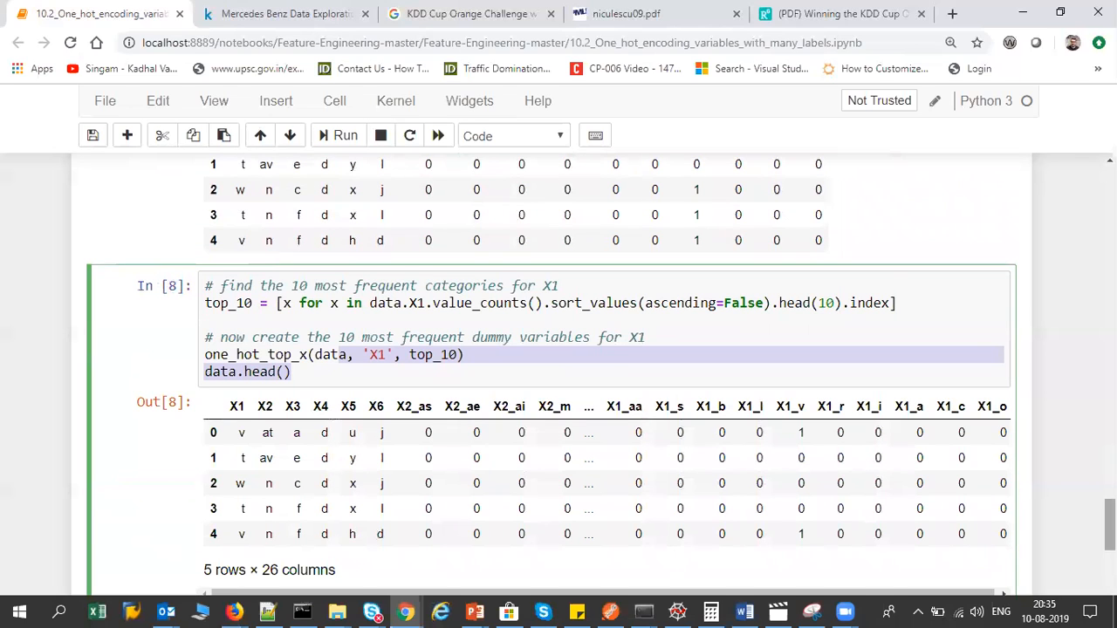
pyautogui.scroll(-3)
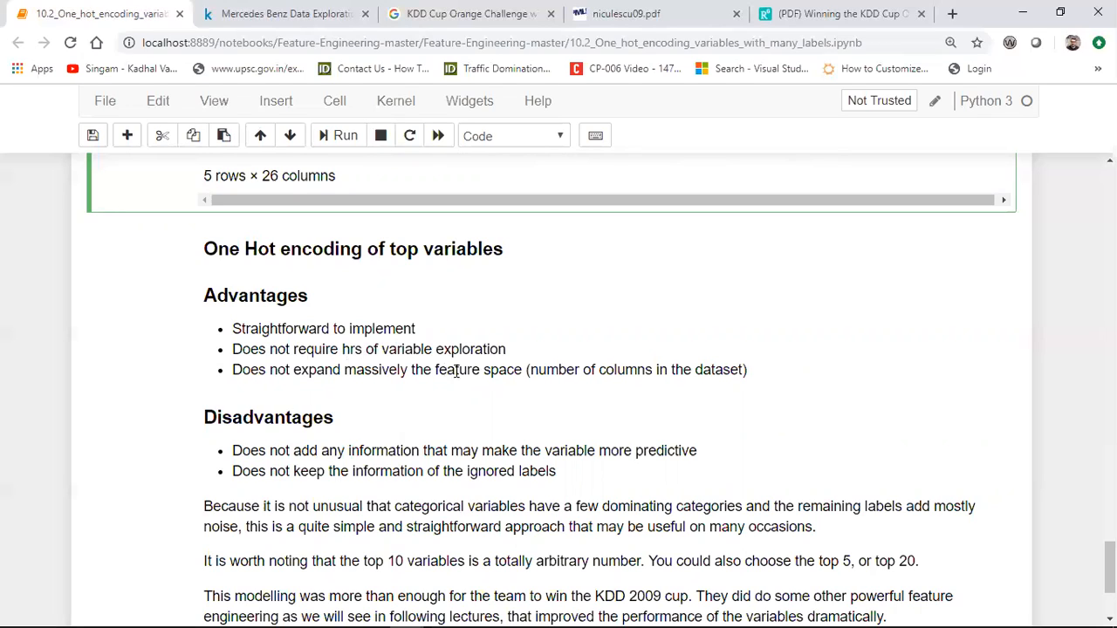
pyautogui.moveTo(532, 376)
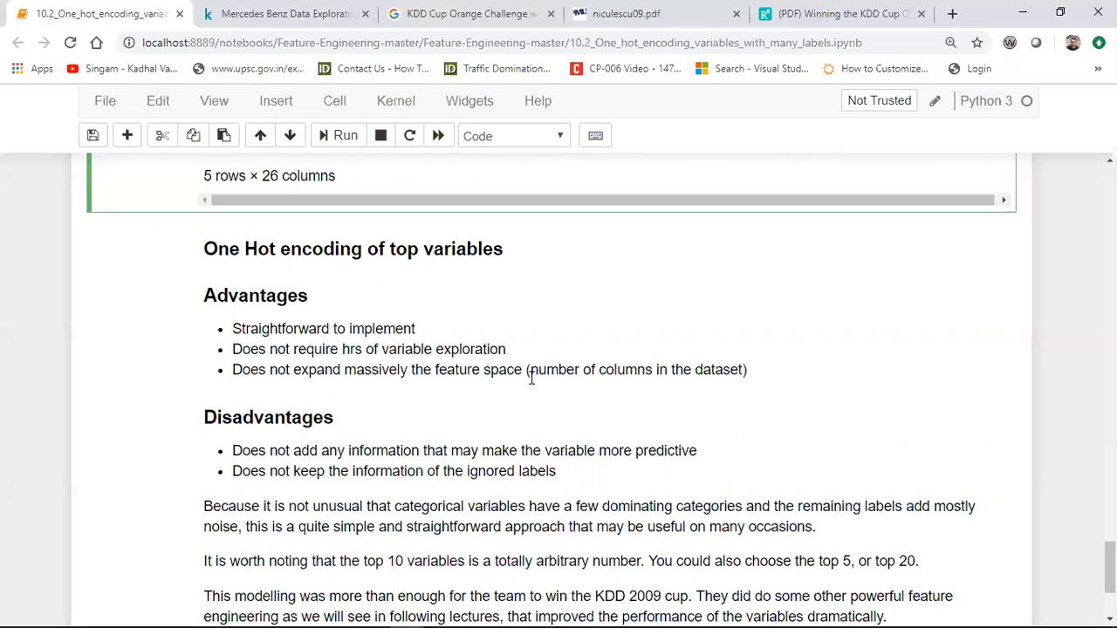
pyautogui.moveTo(460, 444)
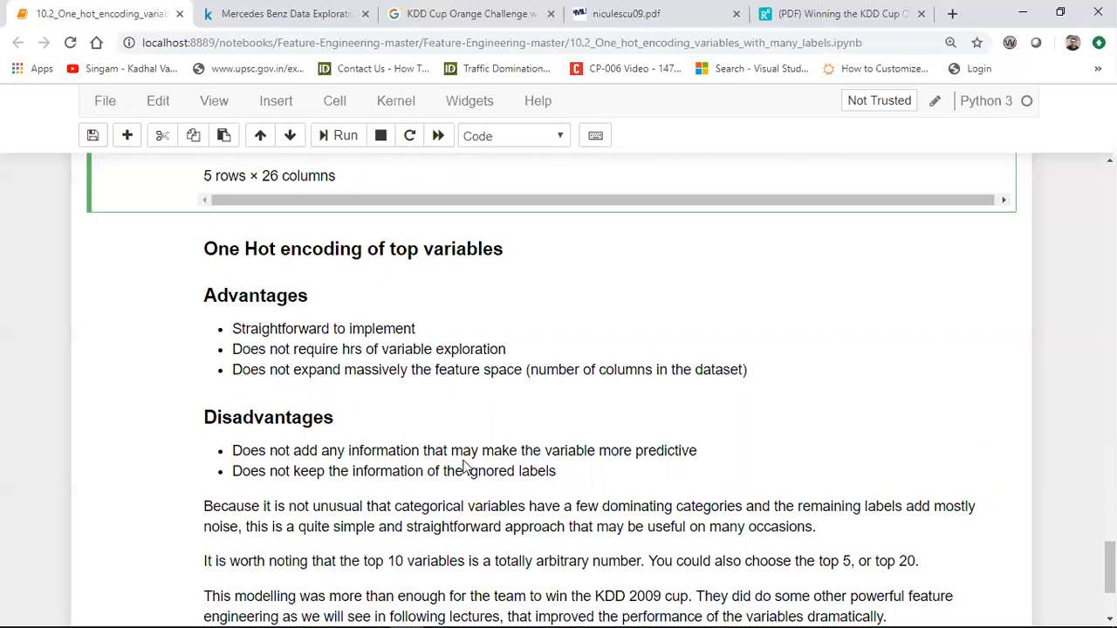
pyautogui.moveTo(672, 451)
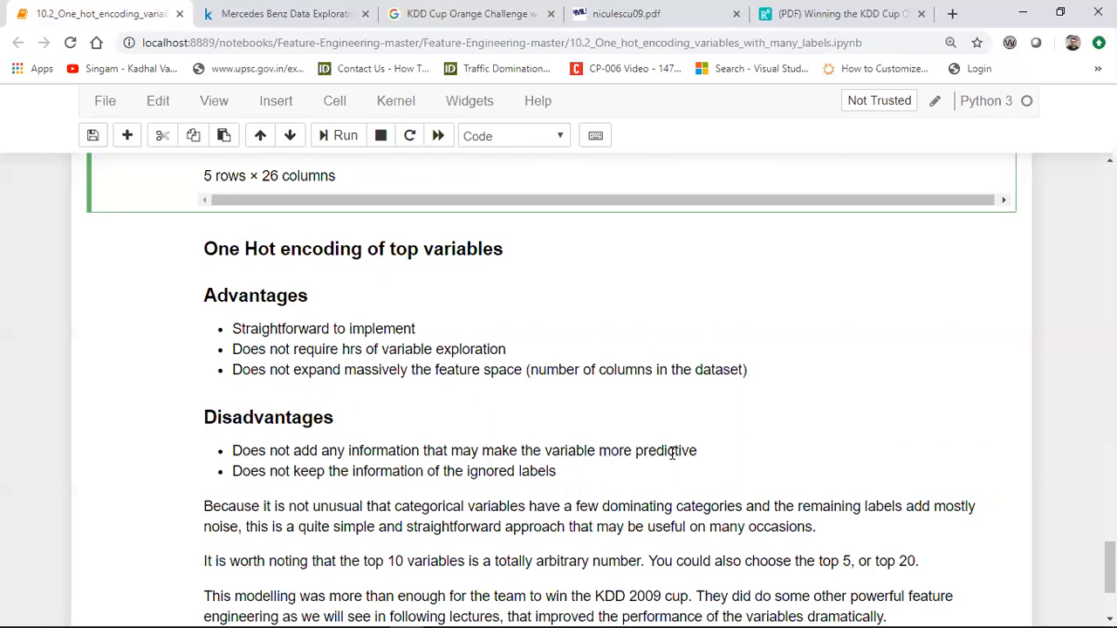
pyautogui.moveTo(531, 472)
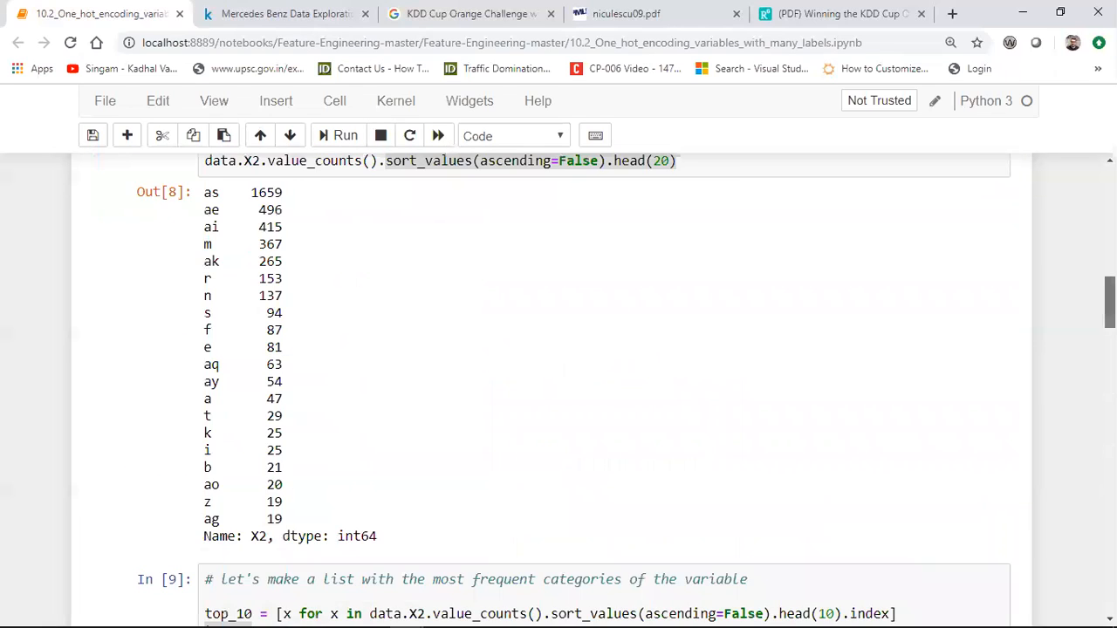
pyautogui.scroll(-3)
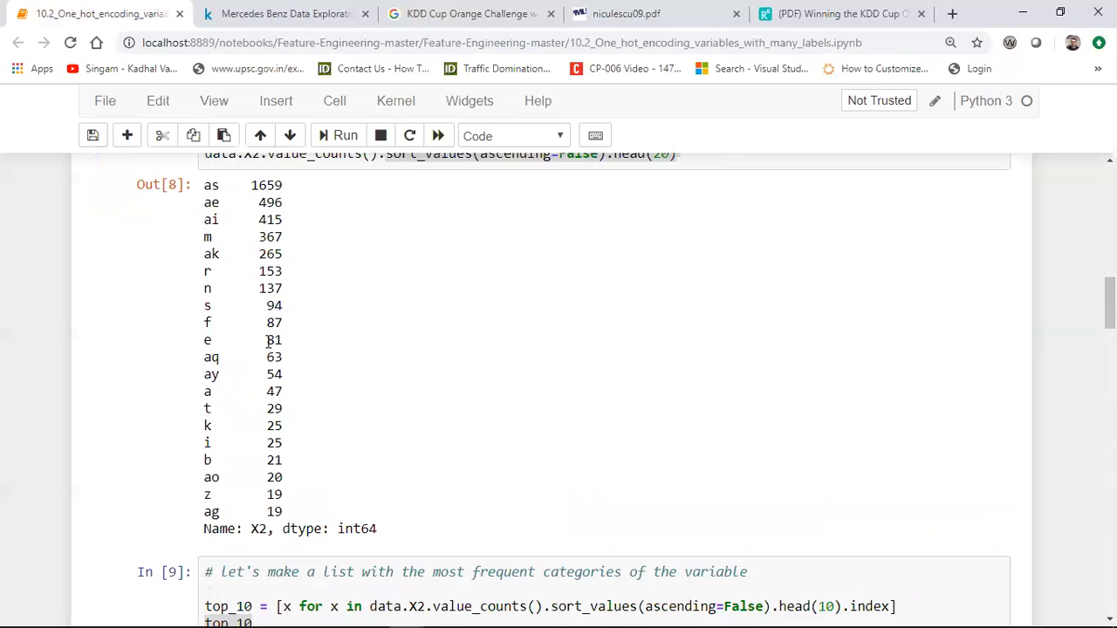
pyautogui.moveTo(288, 492)
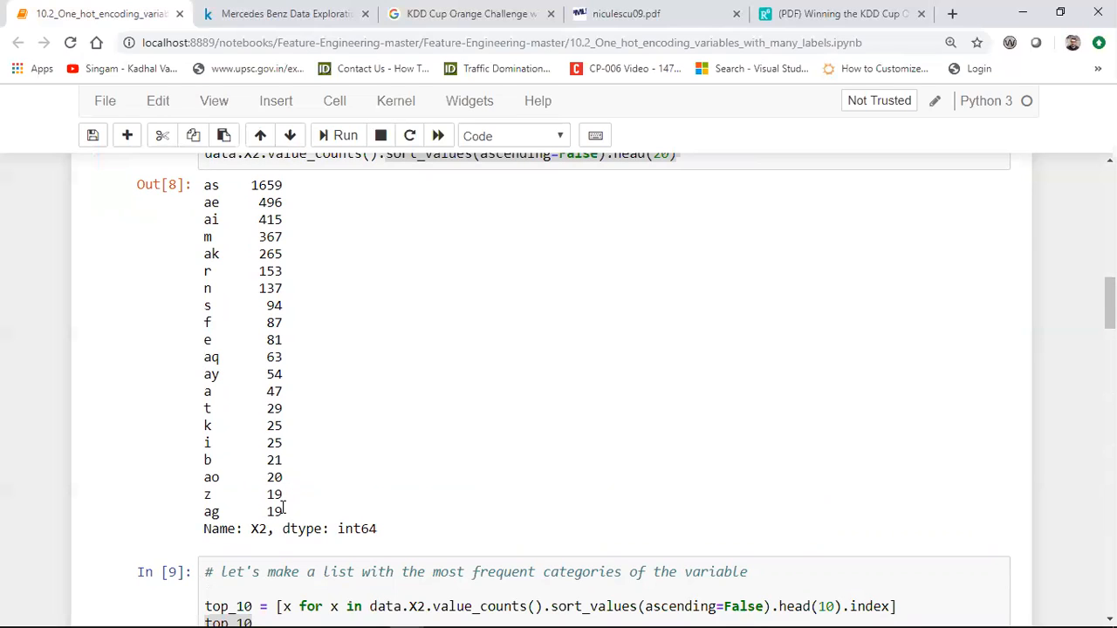
pyautogui.moveTo(300, 505)
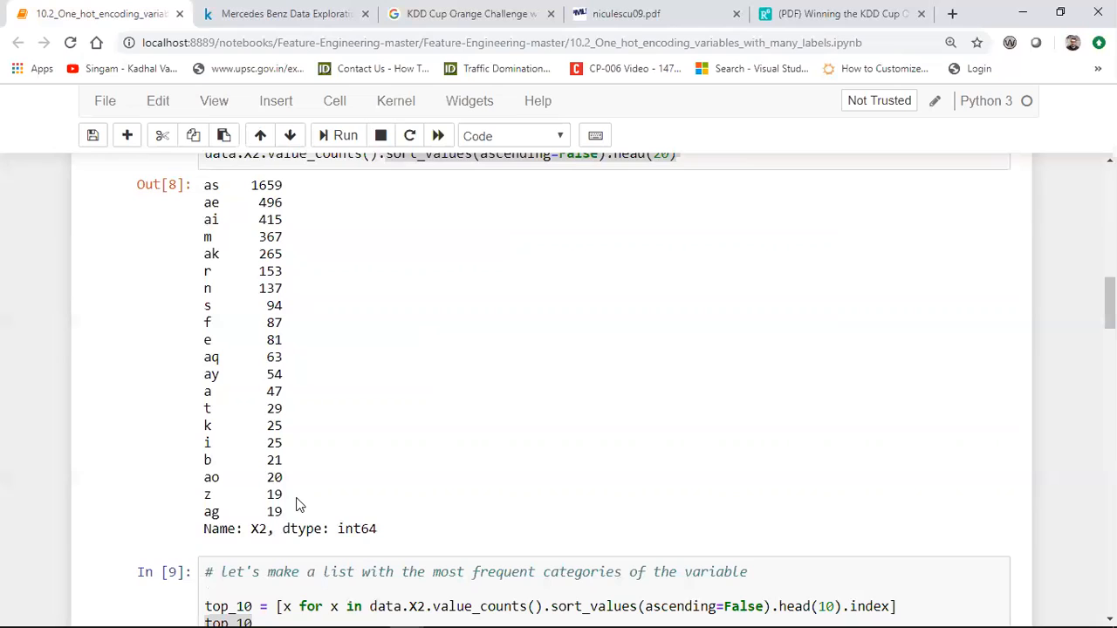
pyautogui.moveTo(208, 343)
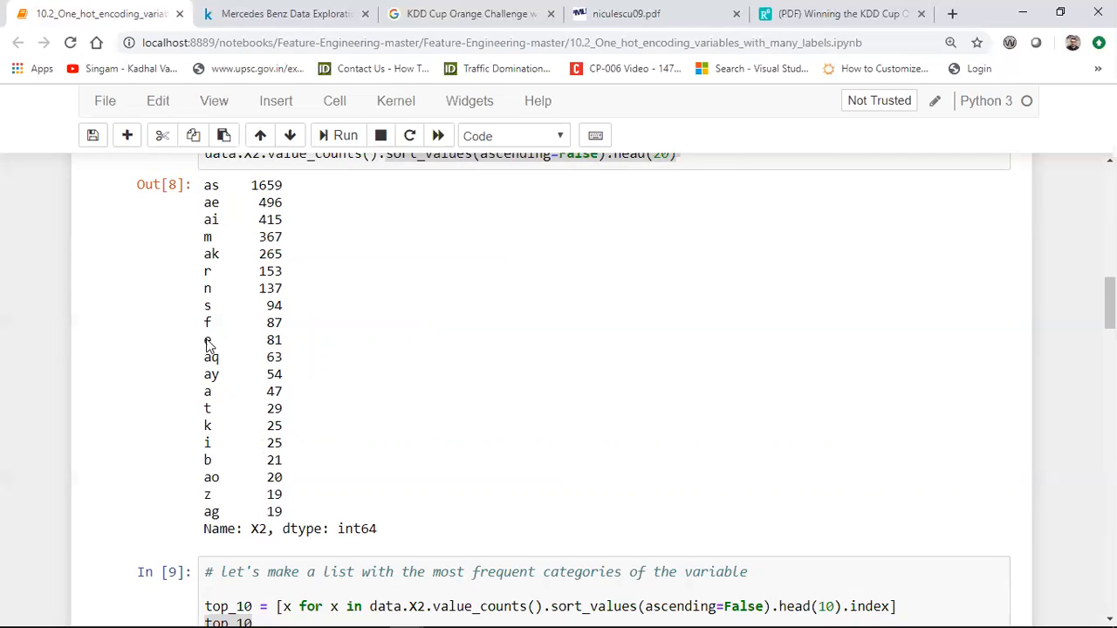
pyautogui.moveTo(303, 382)
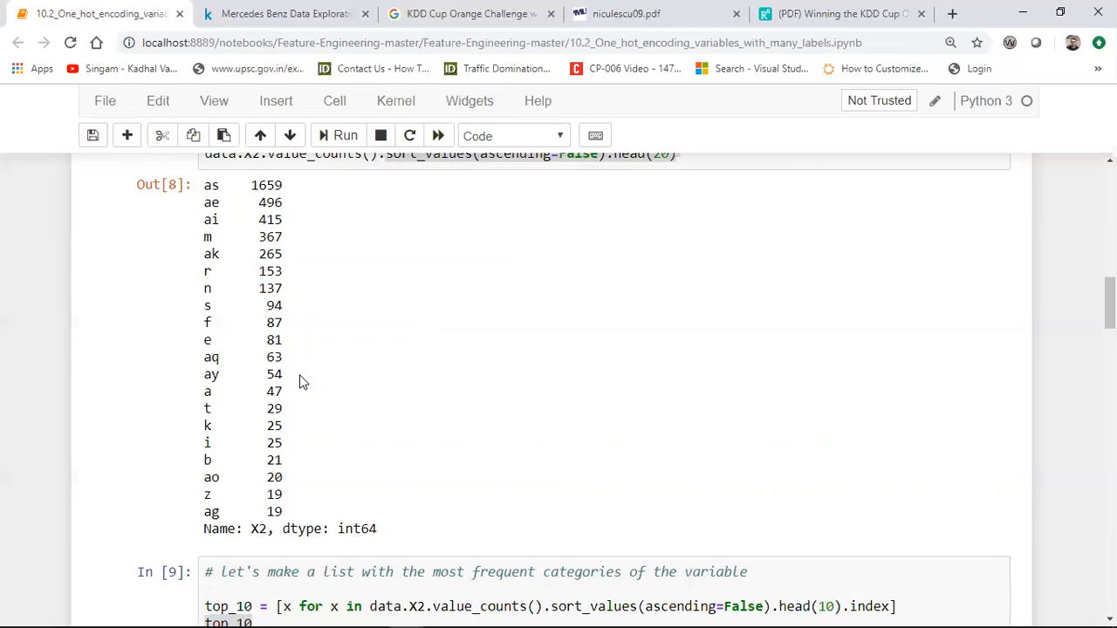